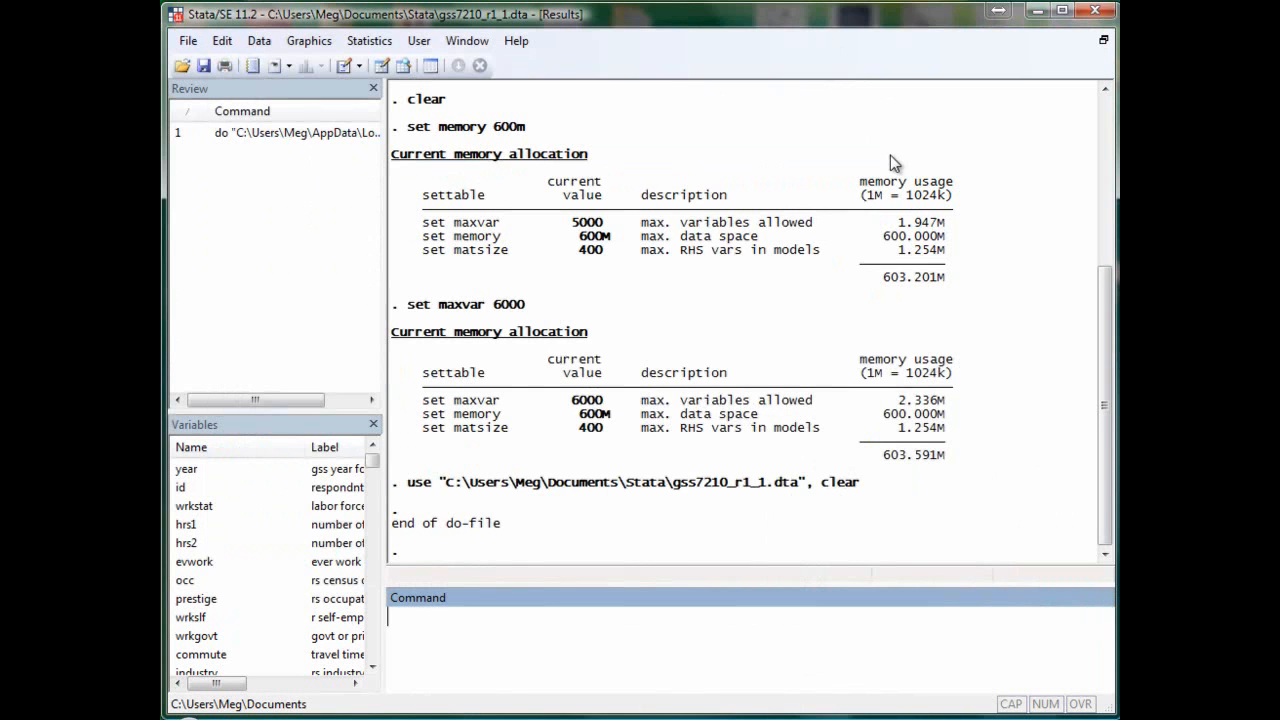
mouse_move(658, 608)
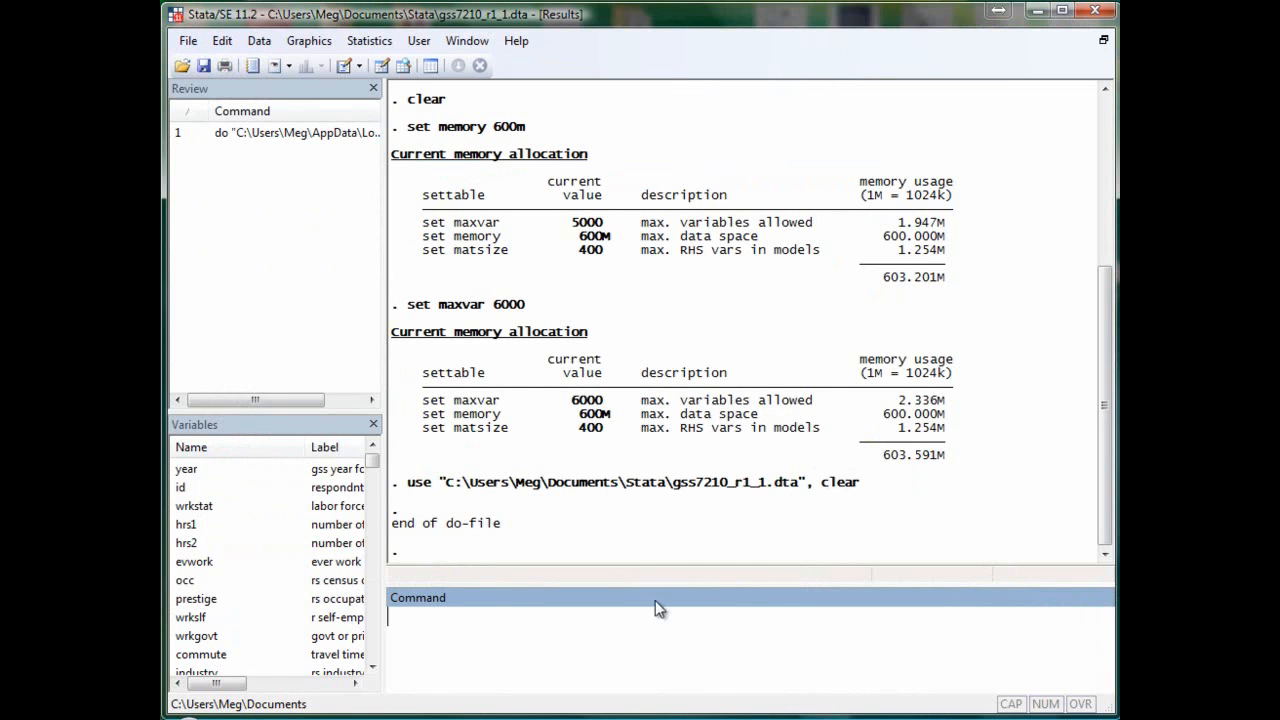
Show the codebook for drink, listing its yes/no values and missing counts.
type("col\\de\\")
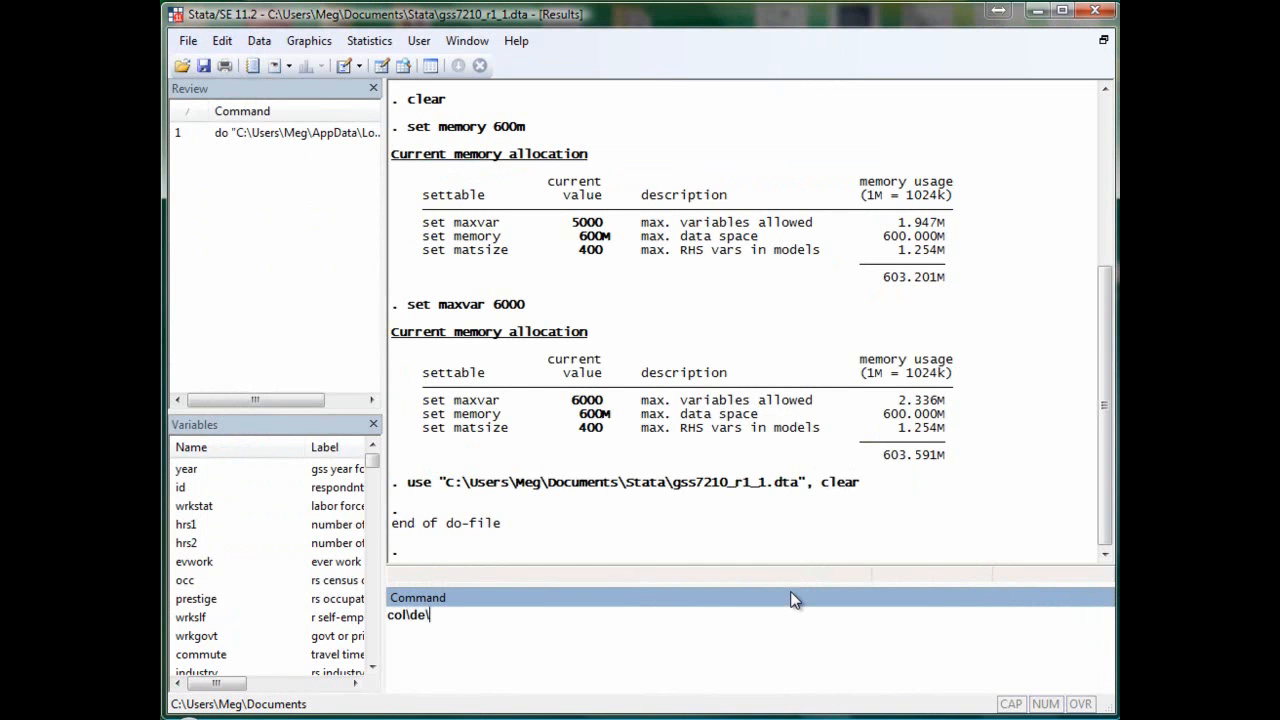
key("Return")
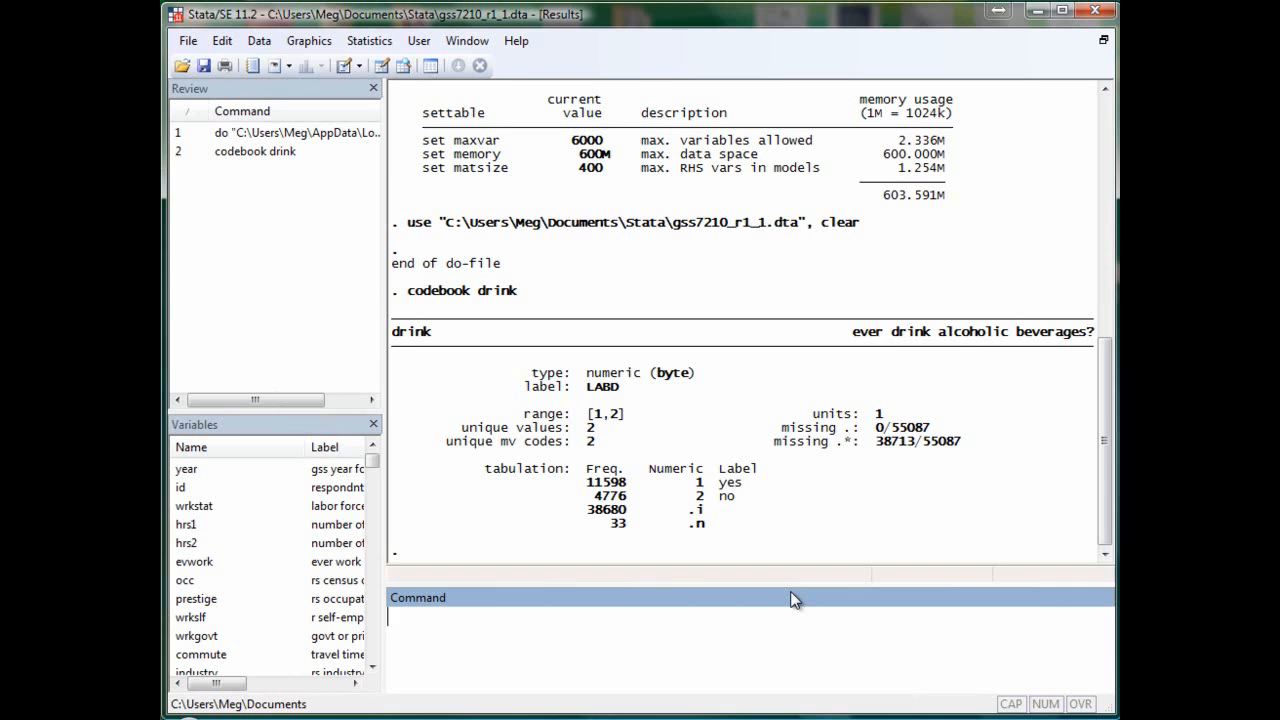
Run logit drink age, which errors because the outcome does not vary.
type("logit r")
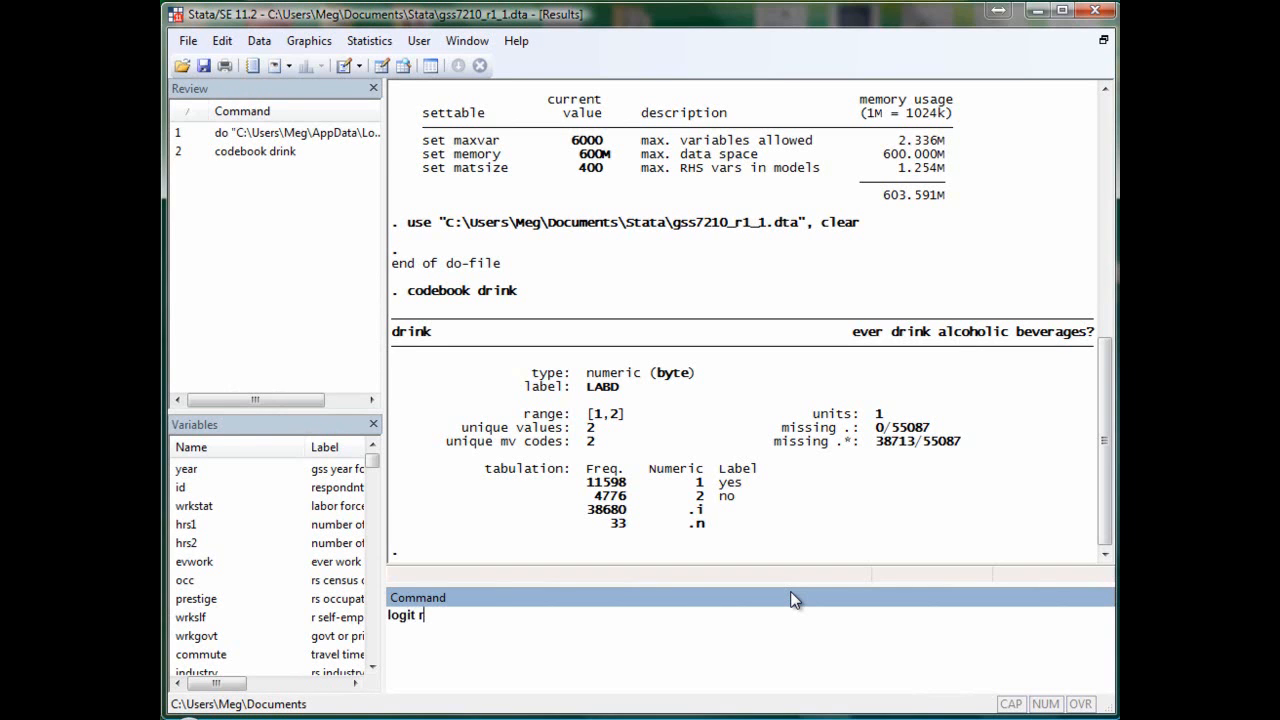
type("drink")
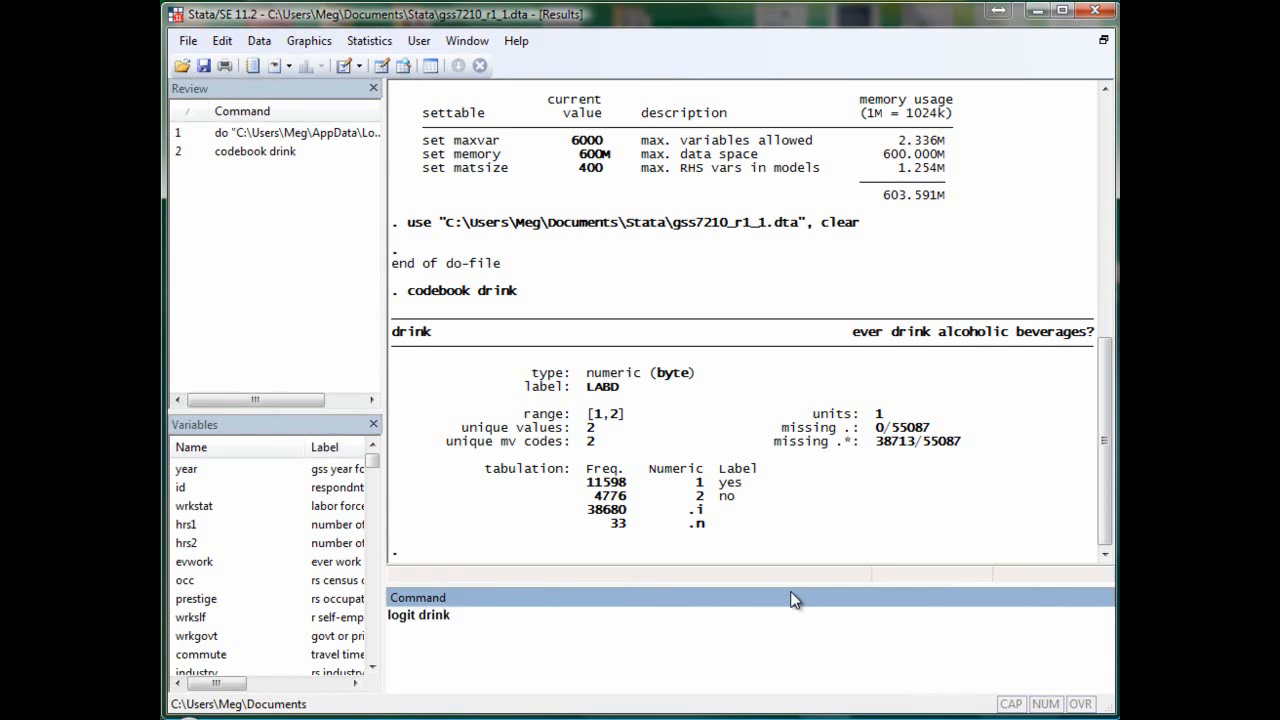
key("Return")
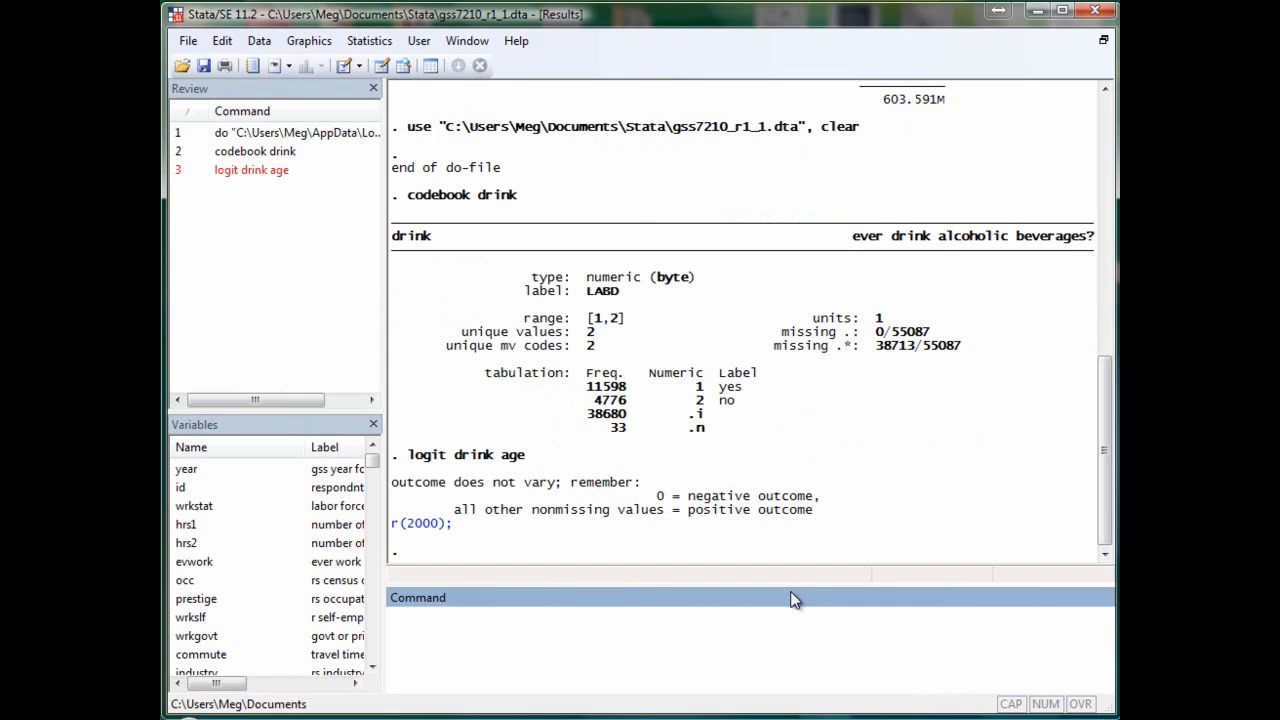
mouse_move(660, 510)
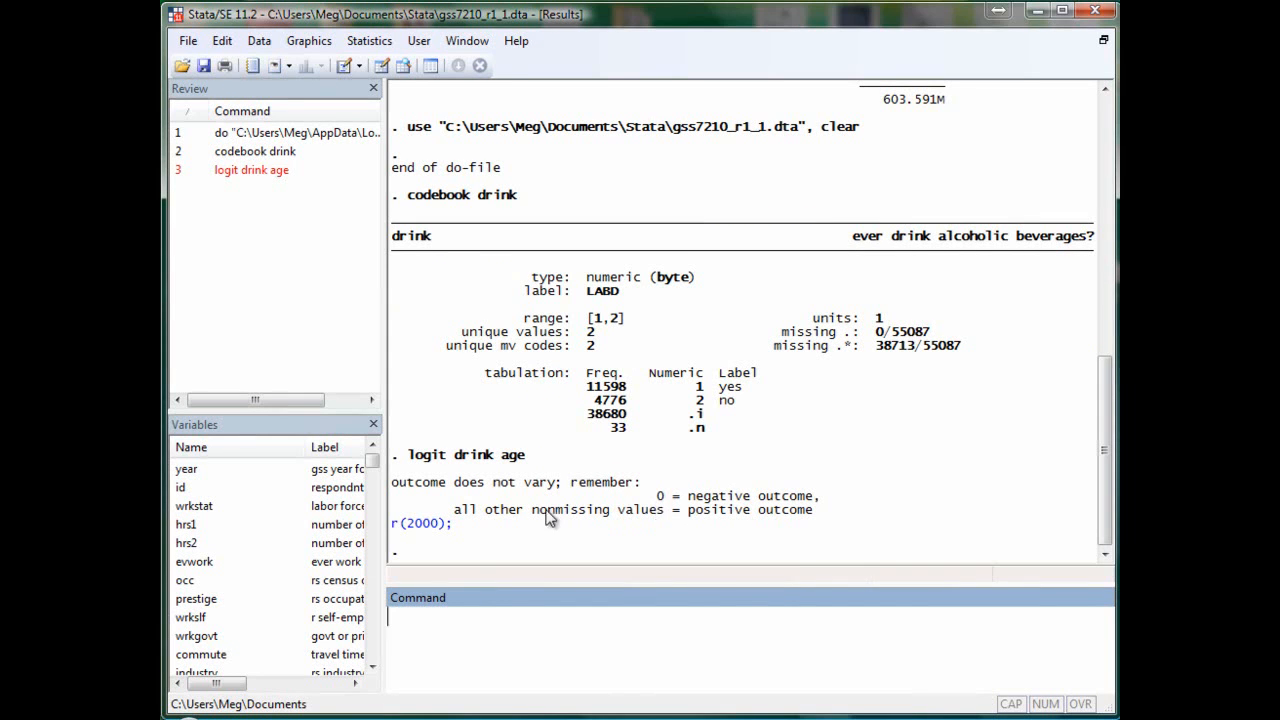
mouse_move(600, 500)
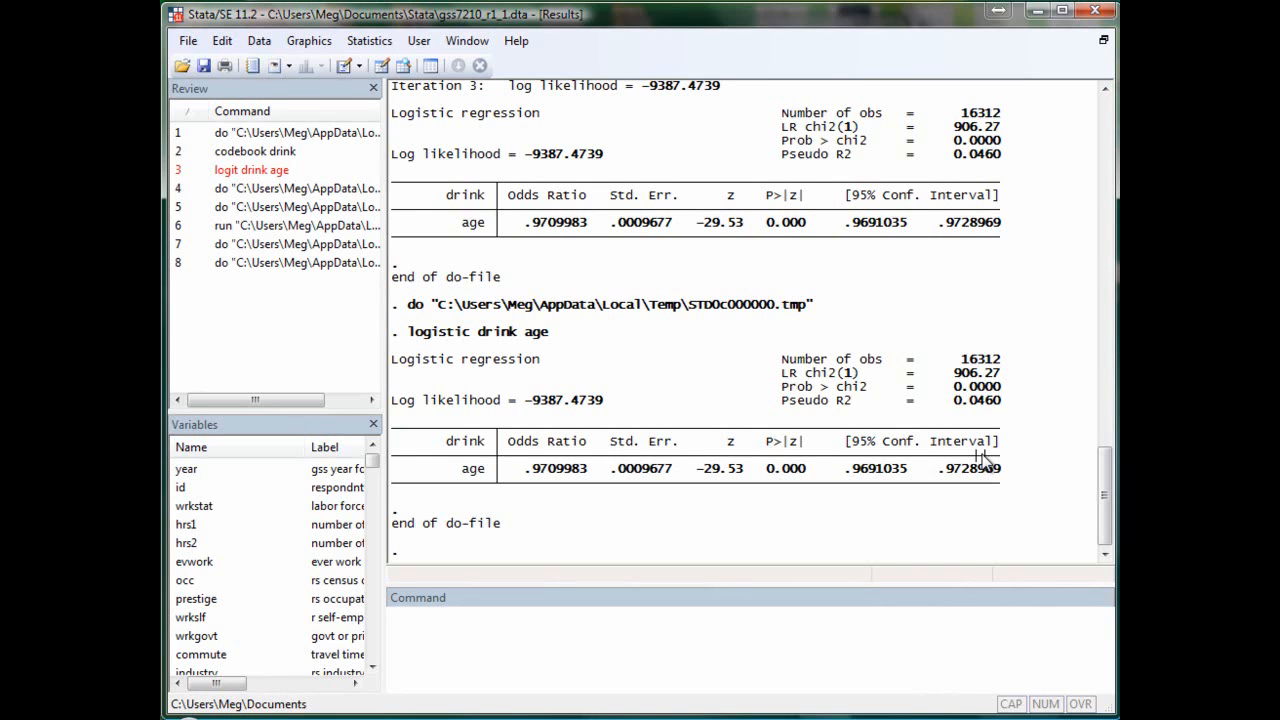
mouse_move(978, 468)
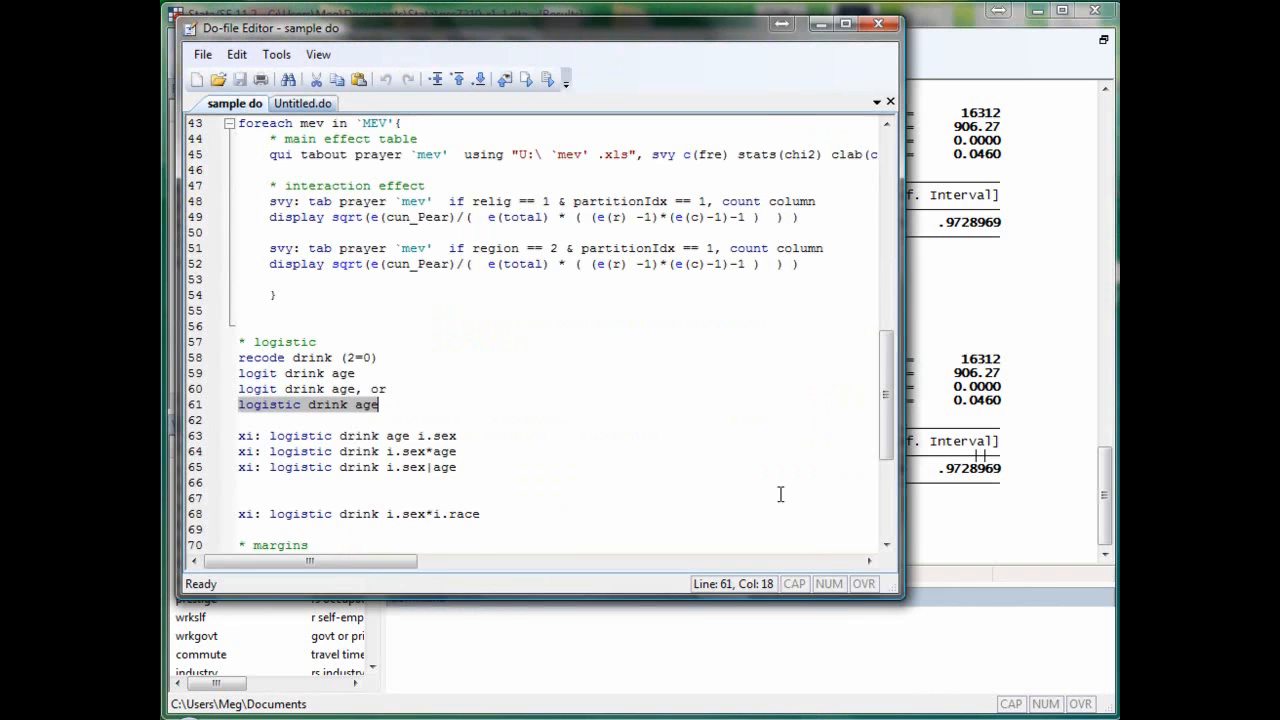
mouse_move(472, 436)
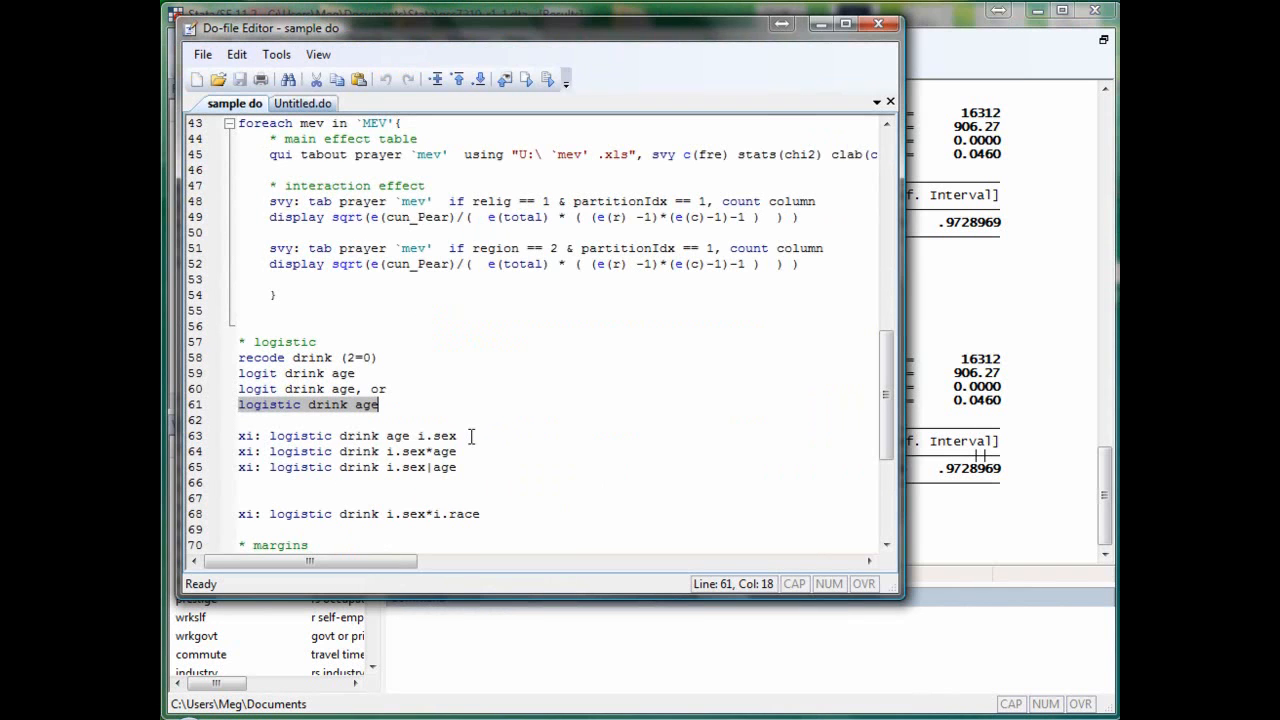
Run the do-file line 'xi: logistic drink age i.sex' to add sex dummies.
left_click(458, 436)
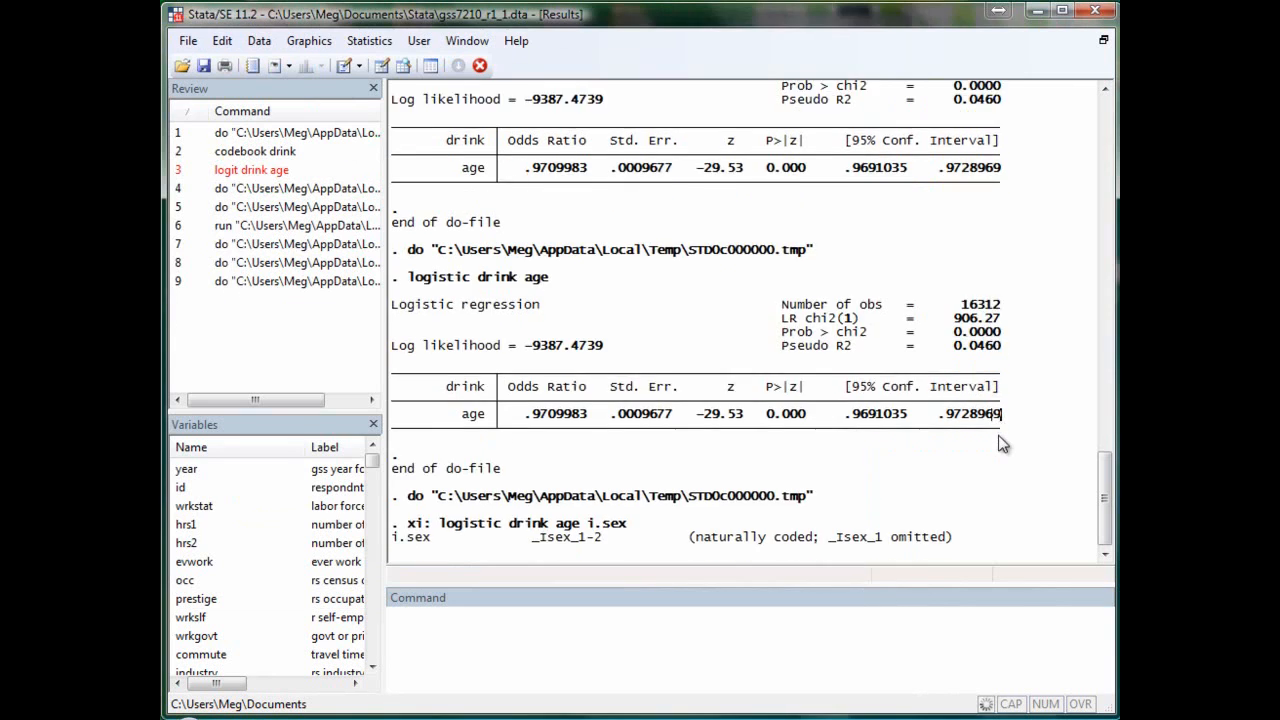
scroll("down", 3)
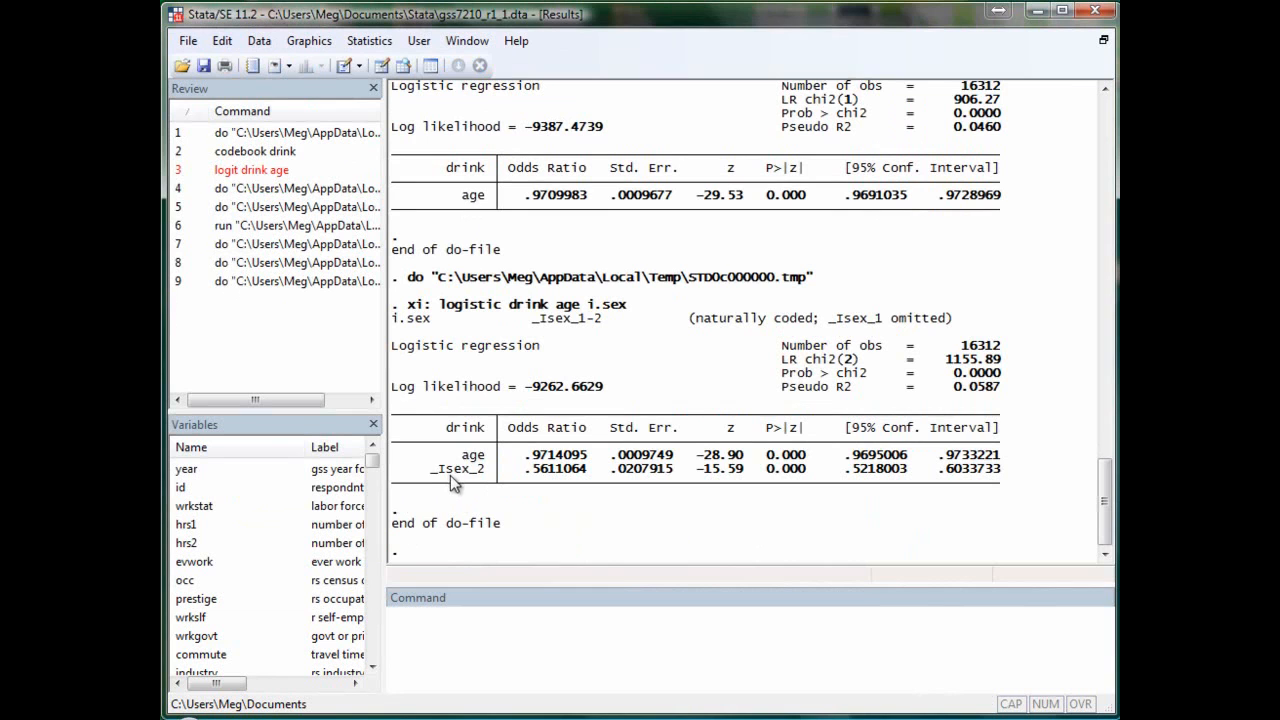
double_click(456, 468)
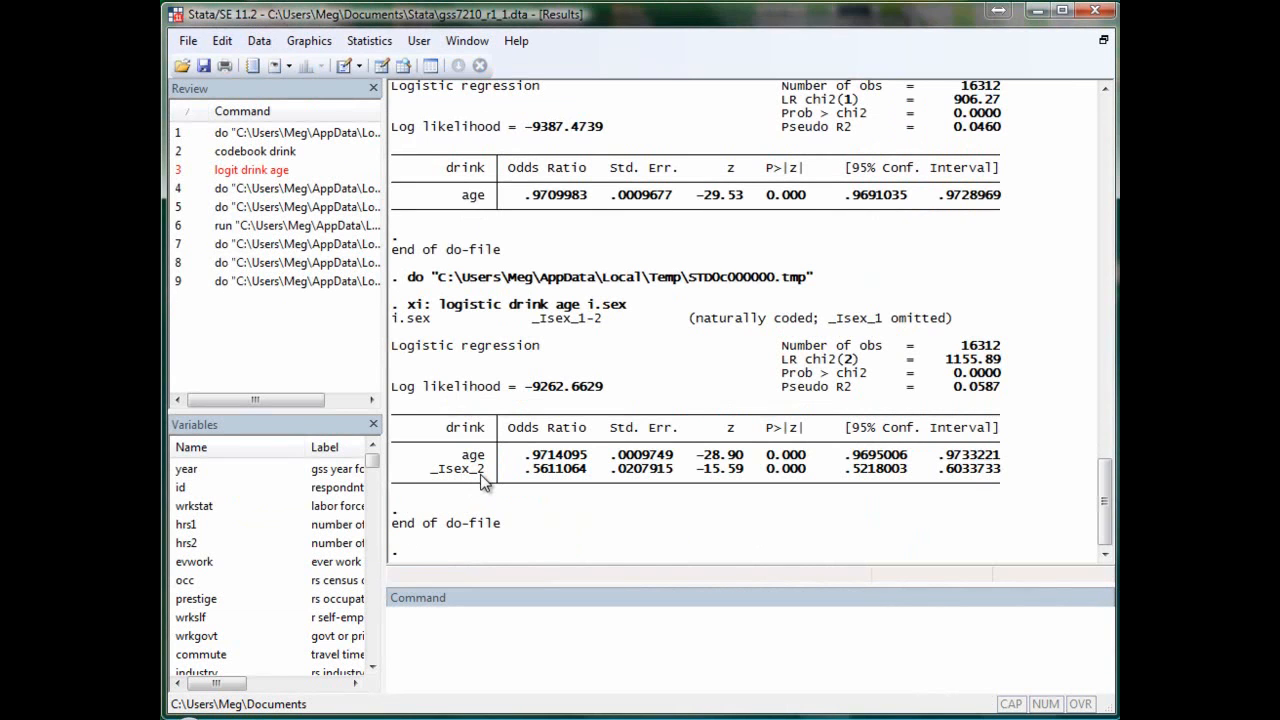
mouse_move(536, 330)
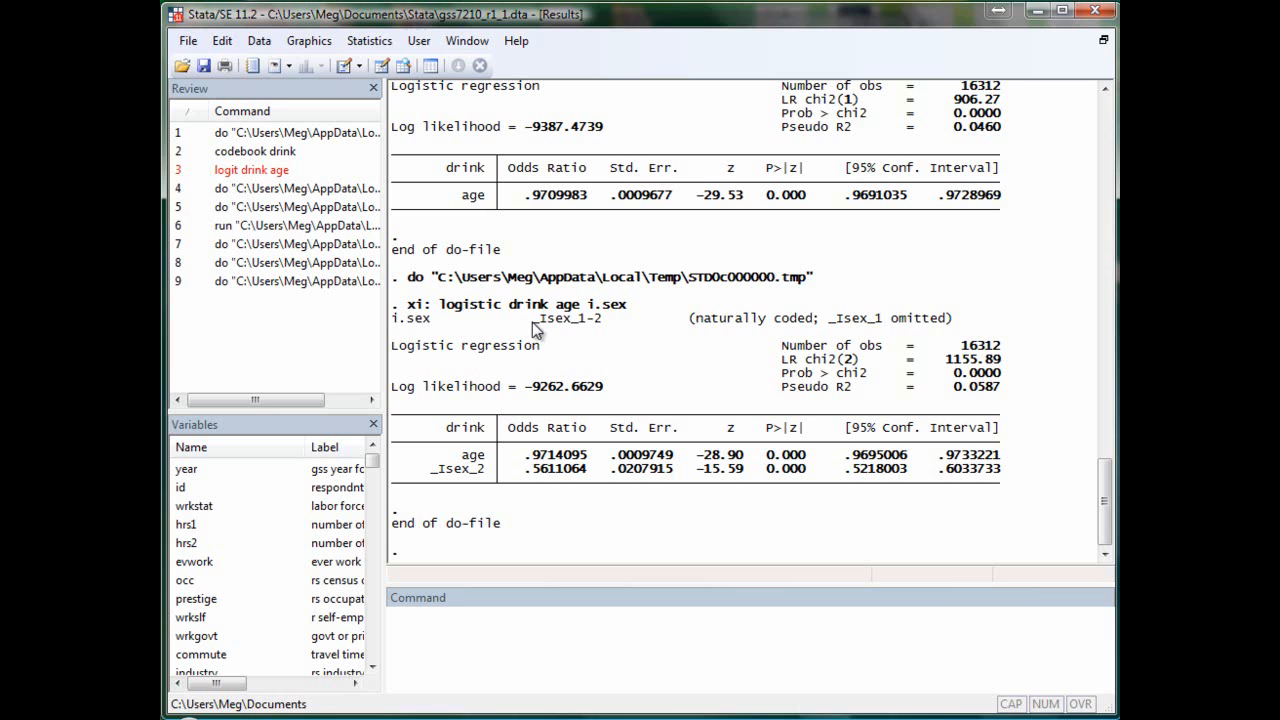
mouse_move(976, 330)
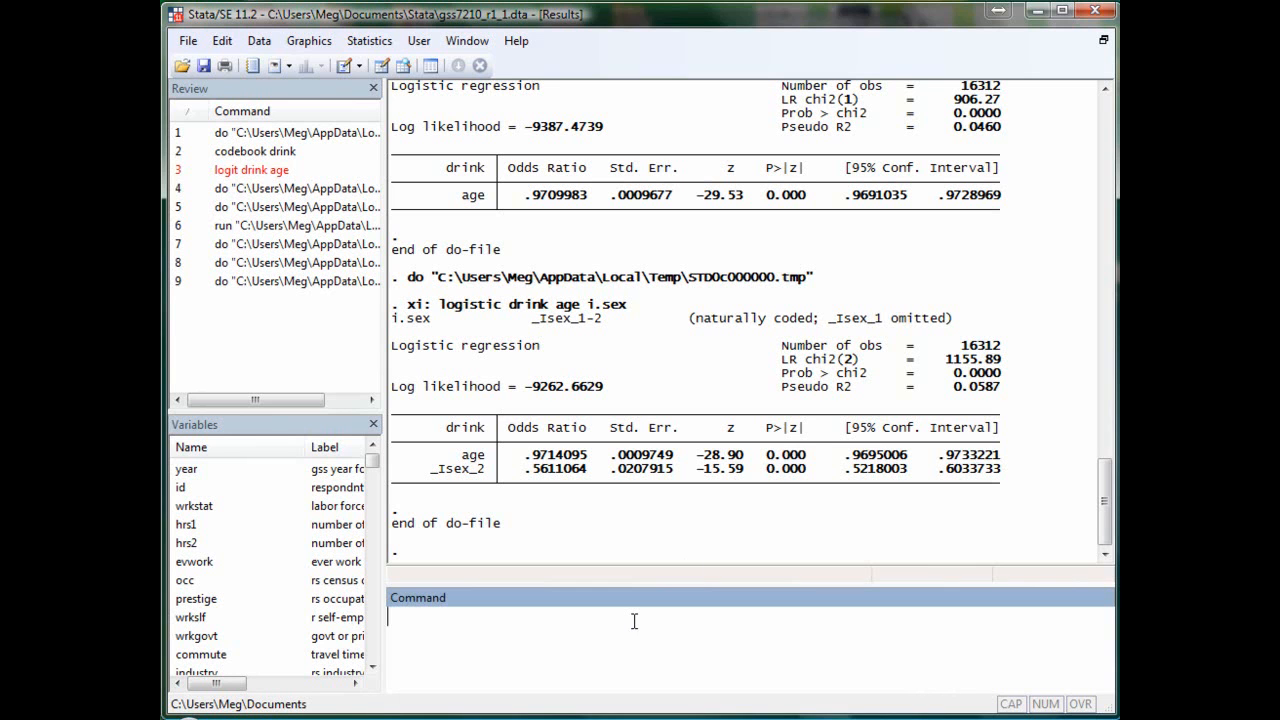
Run logistic drink age i.sex with factor notation, matching odds ratios .971 and .561.
type("logistic drink age i")
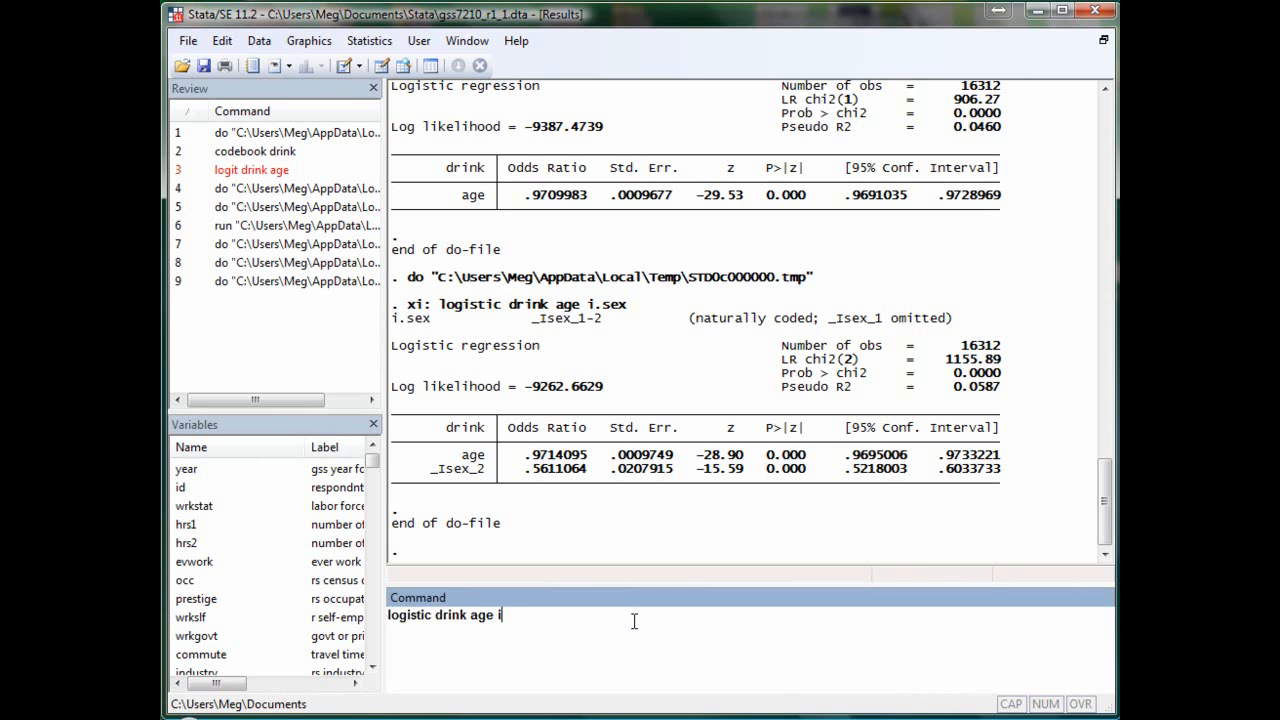
type(".sex")
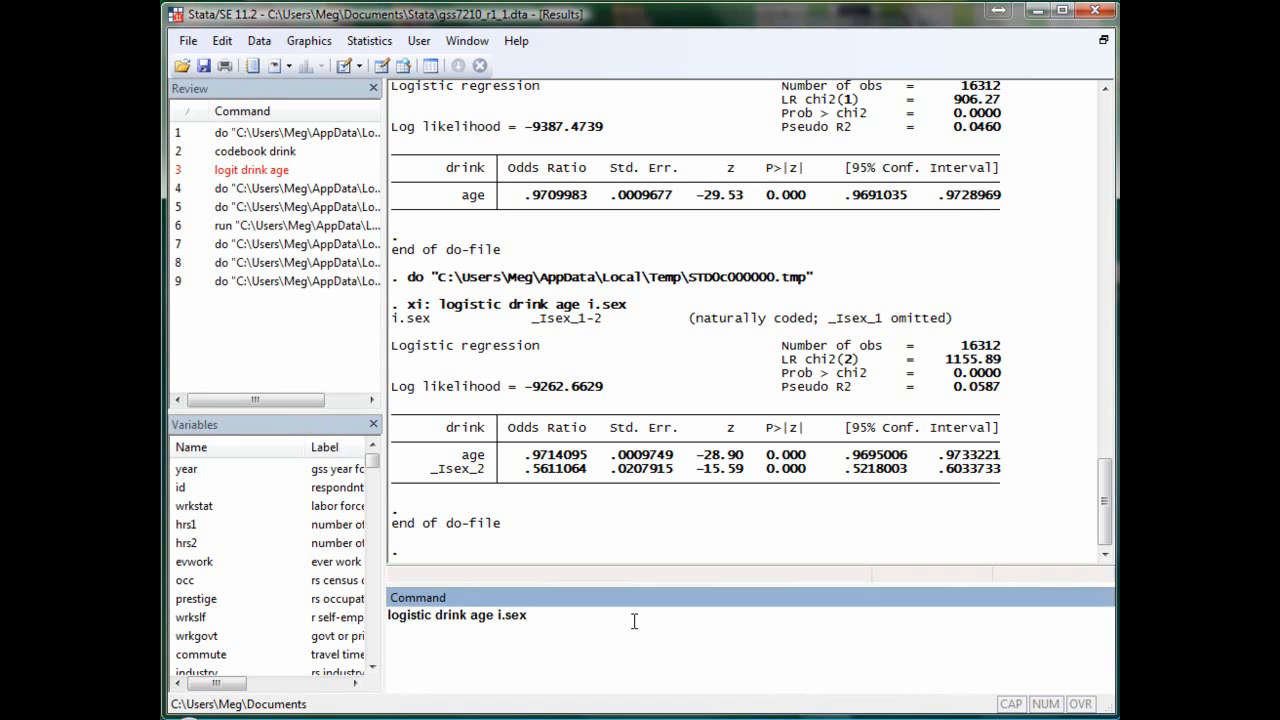
key("Return")
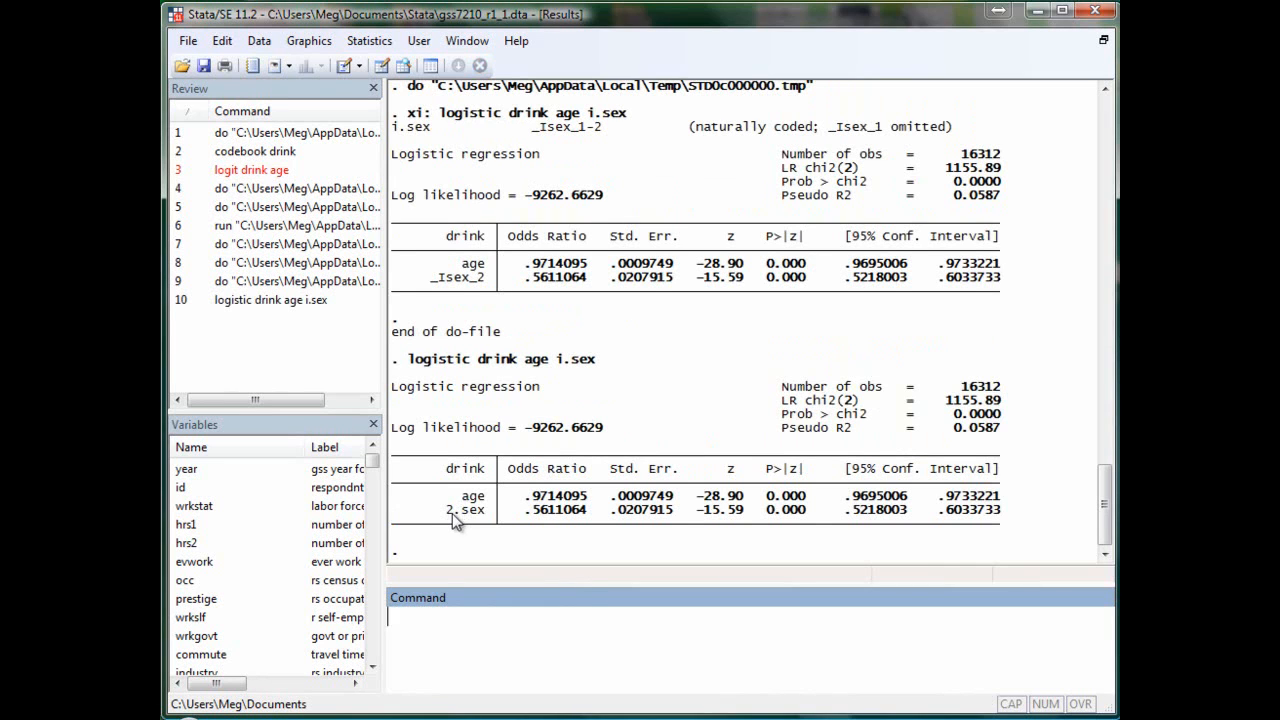
mouse_move(476, 528)
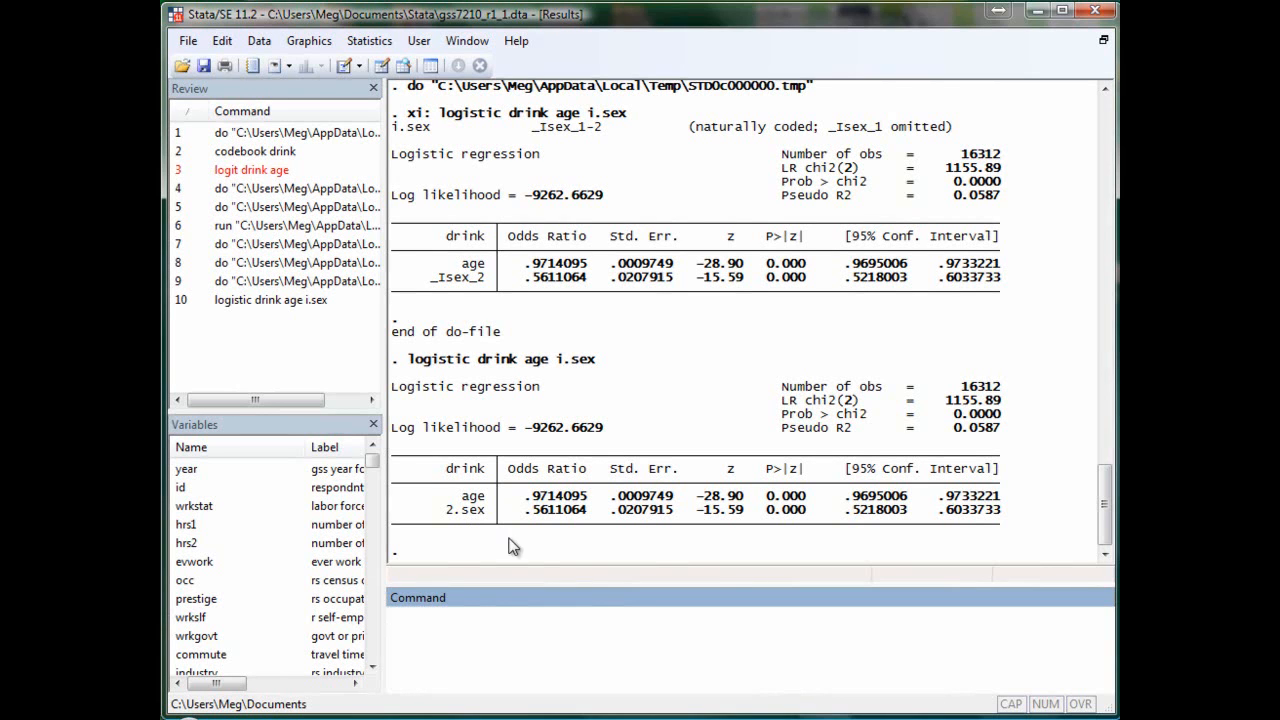
mouse_move(644, 540)
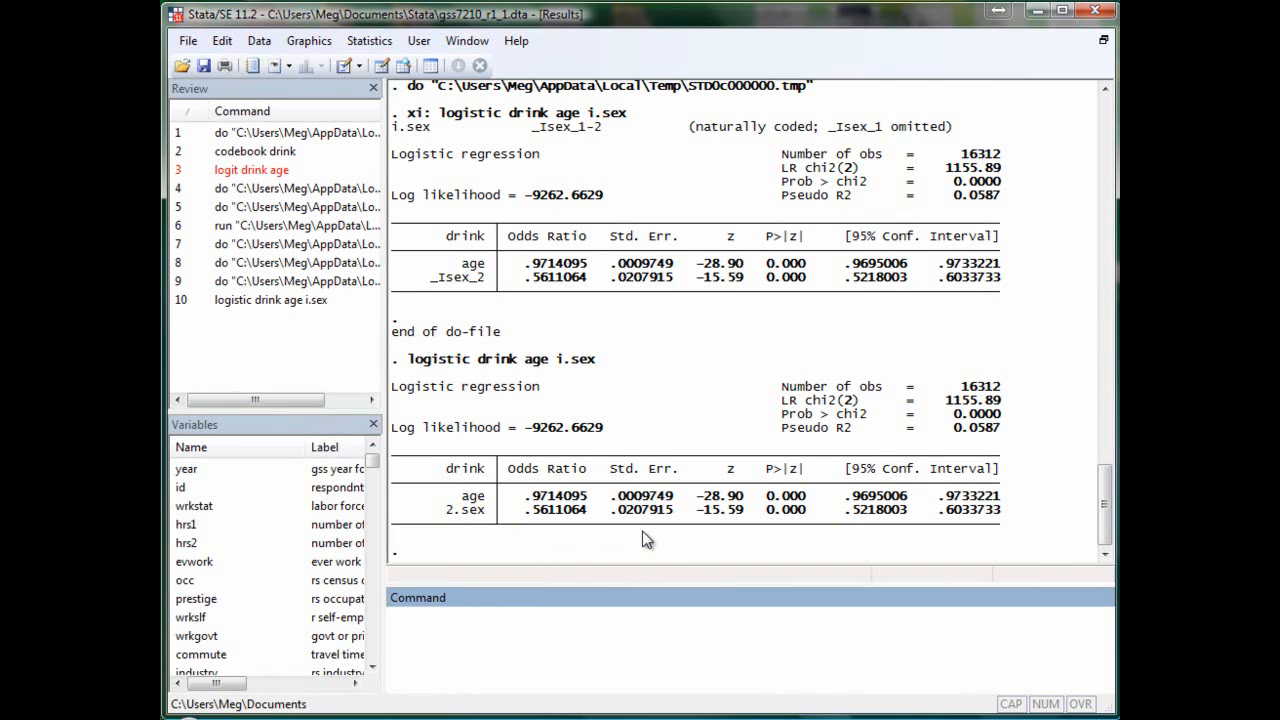
mouse_move(628, 516)
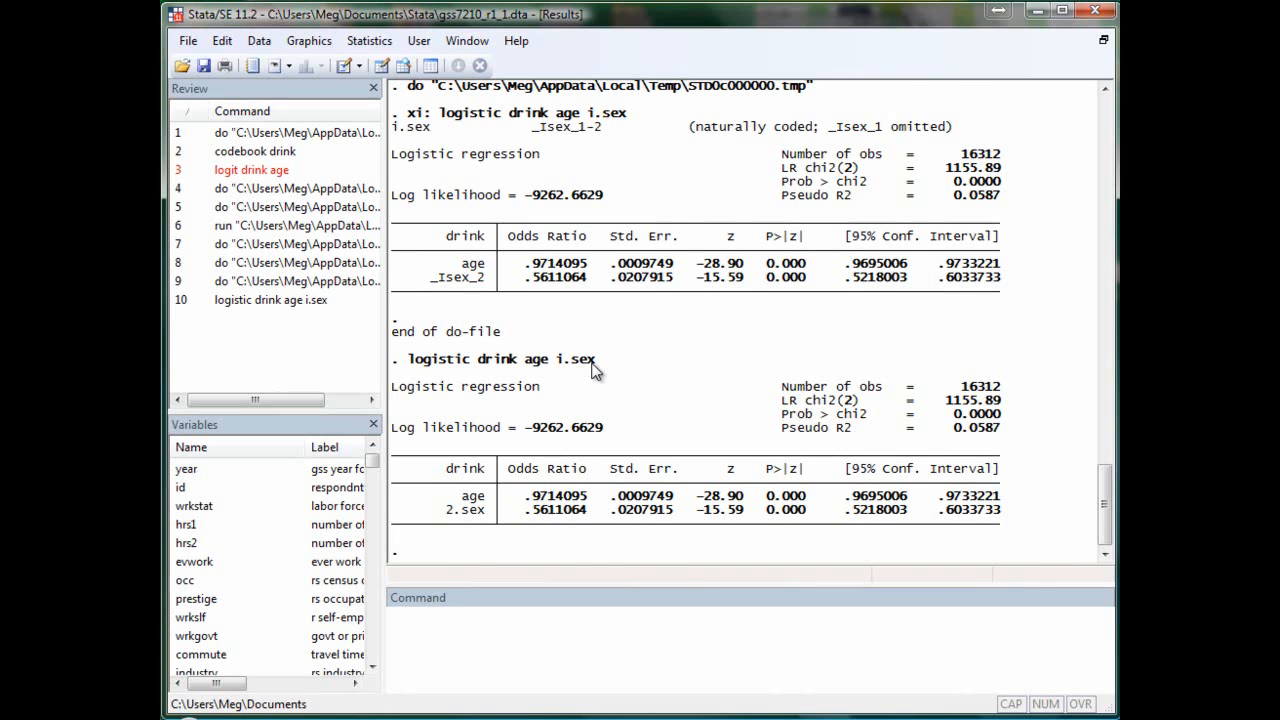
mouse_move(436, 124)
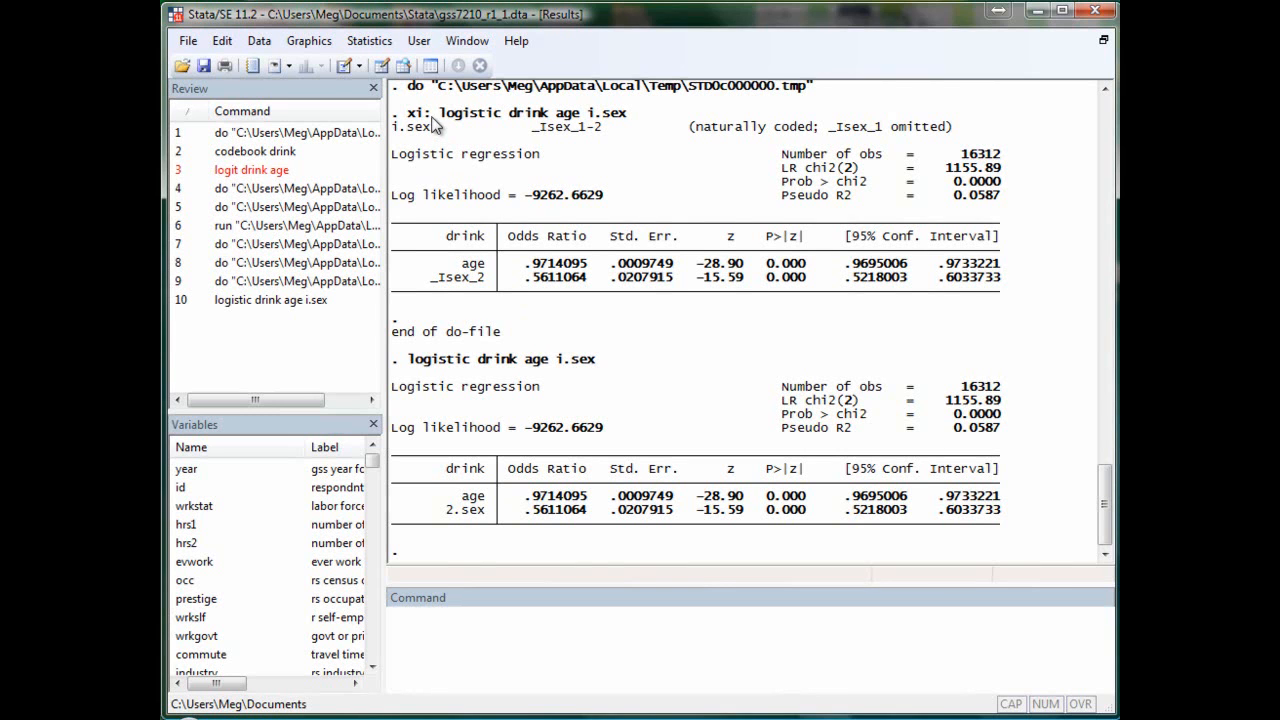
mouse_move(504, 150)
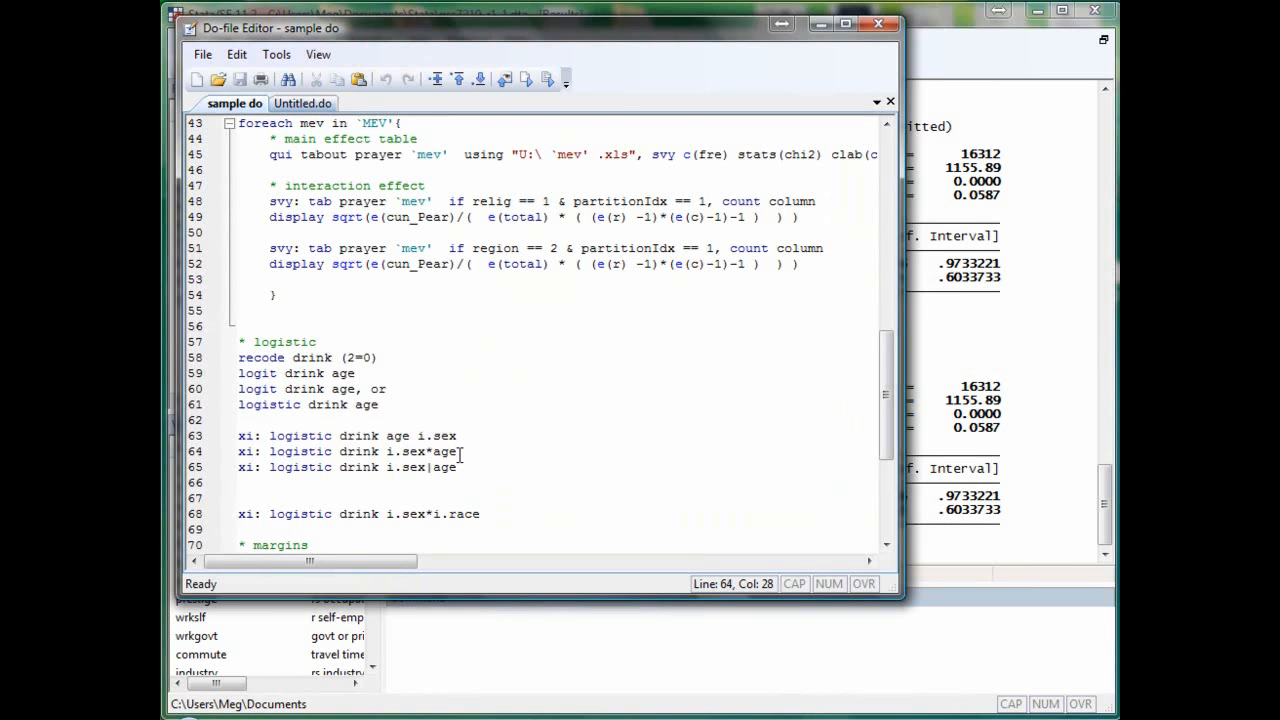
mouse_move(424, 468)
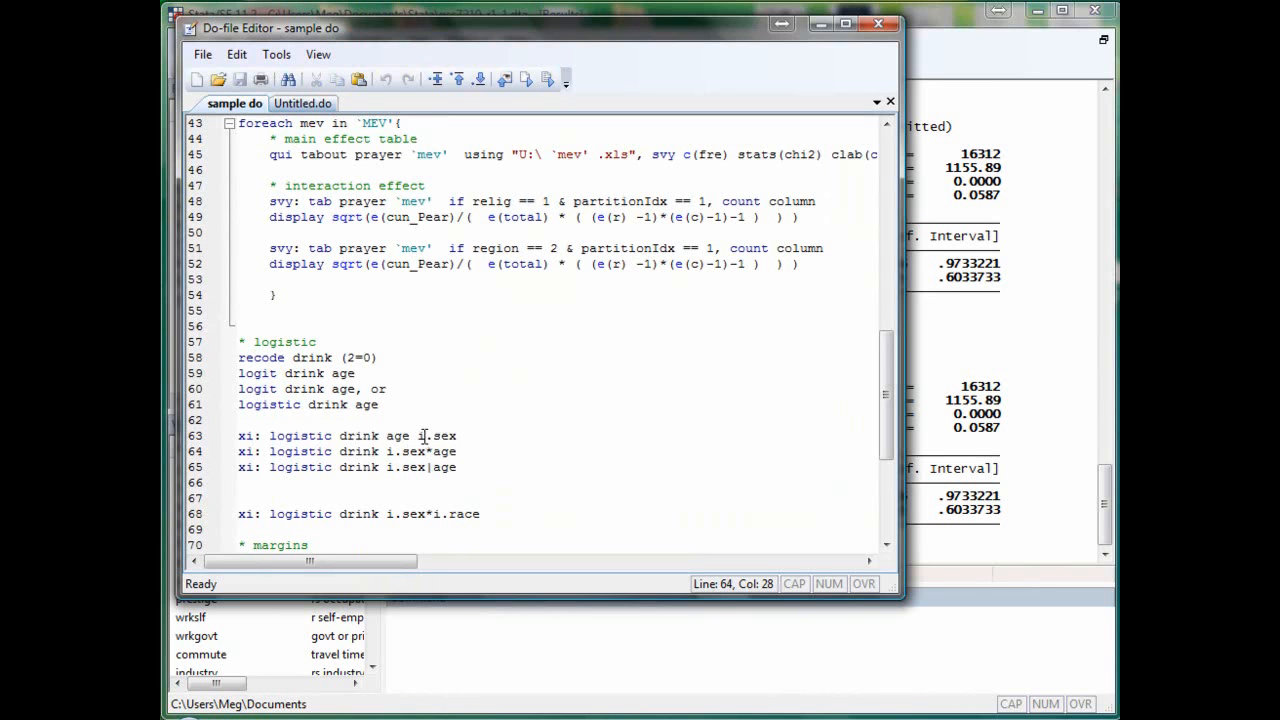
Run the xi logistic models drink i.sex*age and drink i.sex|age from the do-file.
double_click(436, 436)
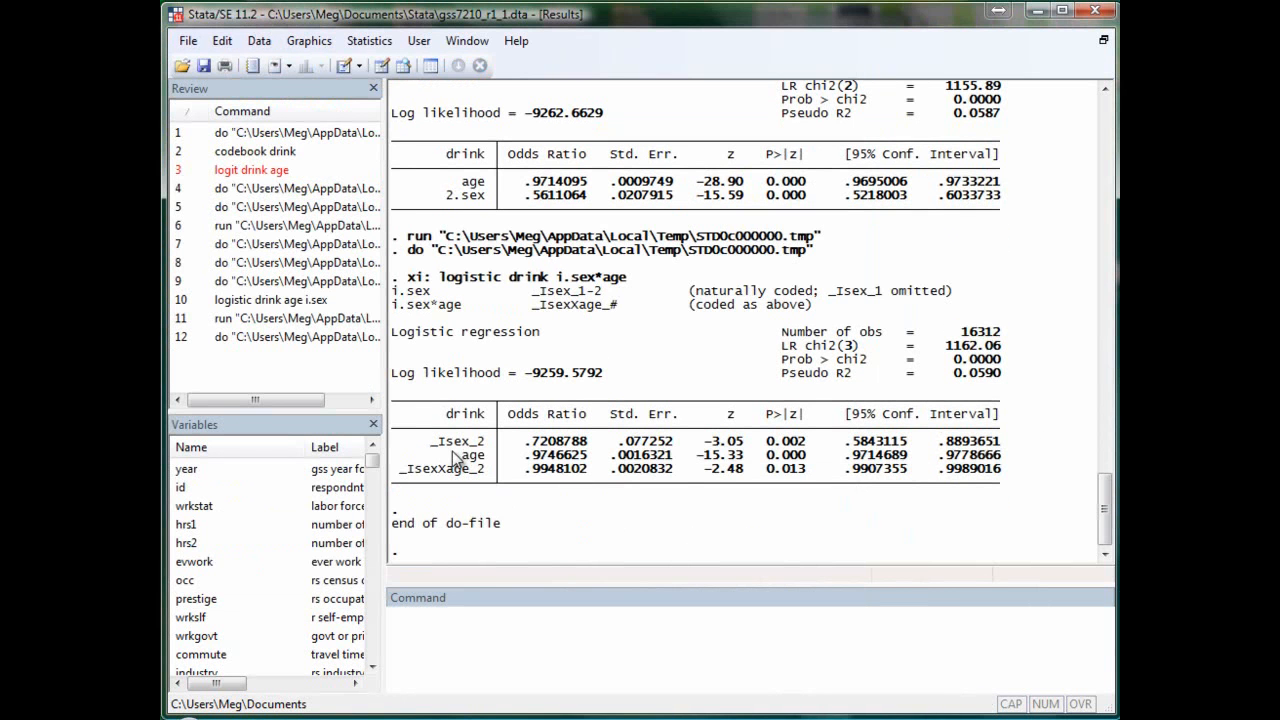
double_click(470, 456)
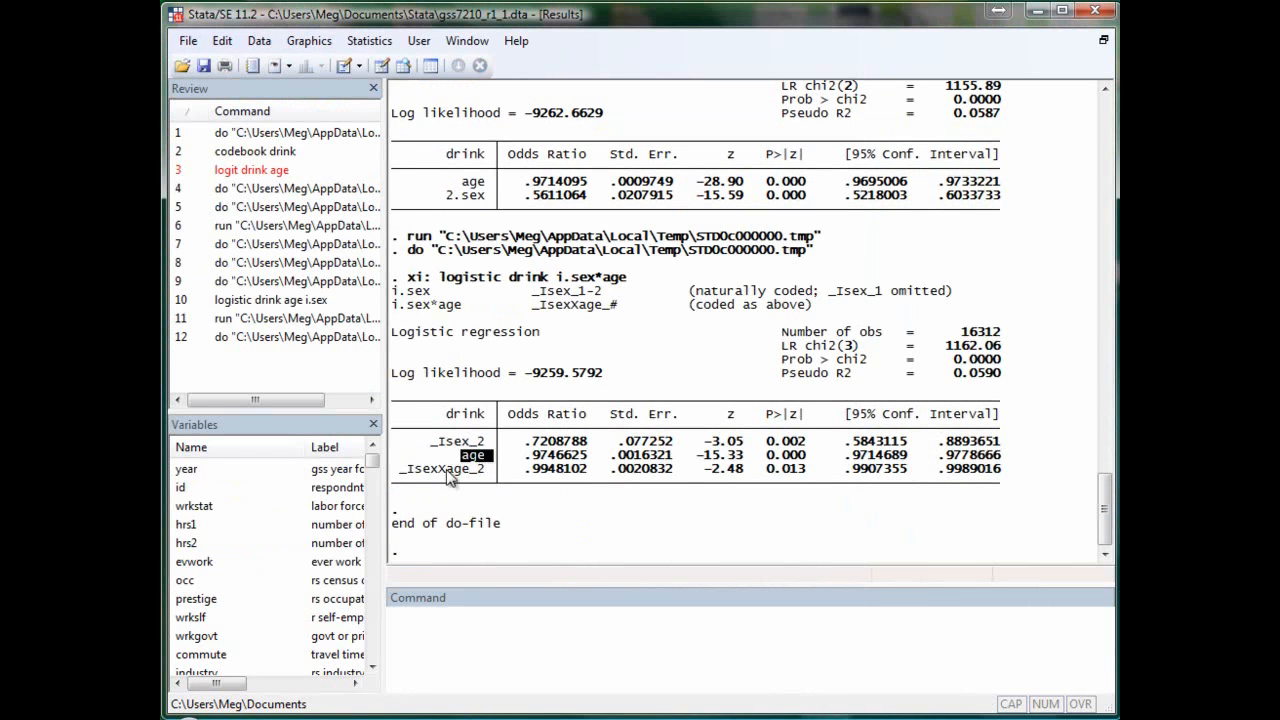
mouse_move(510, 490)
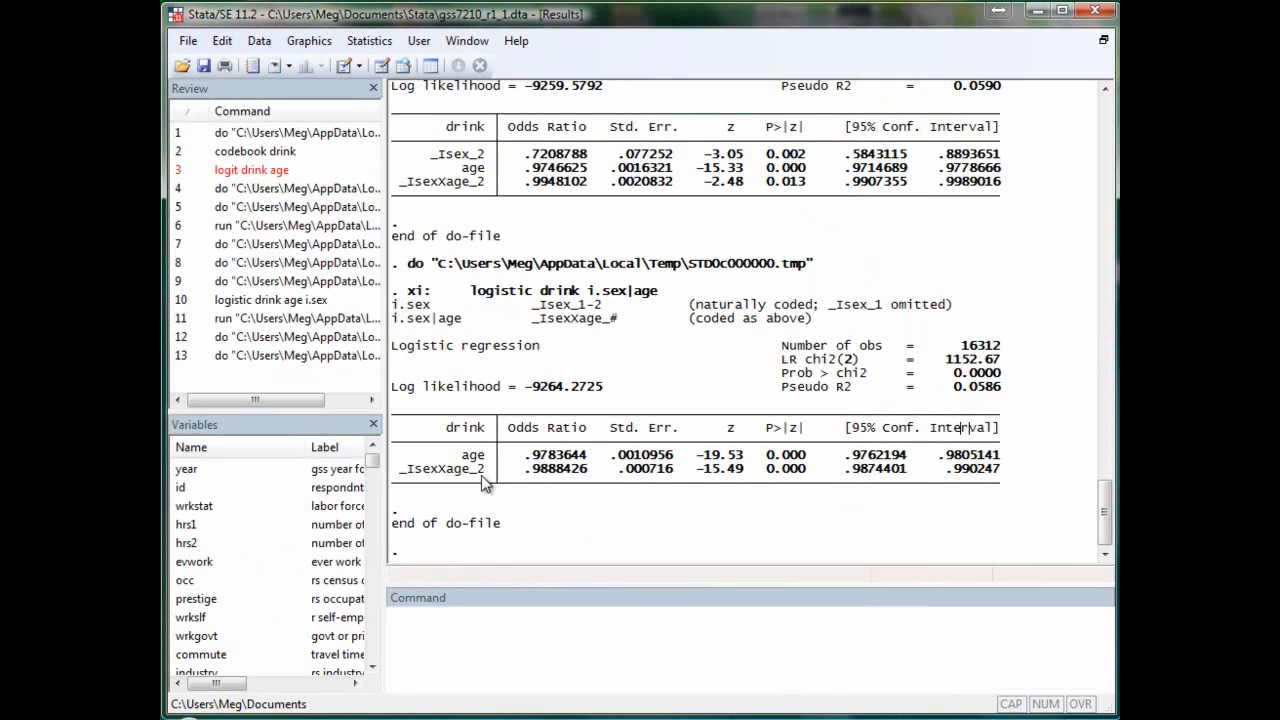
double_click(472, 456)
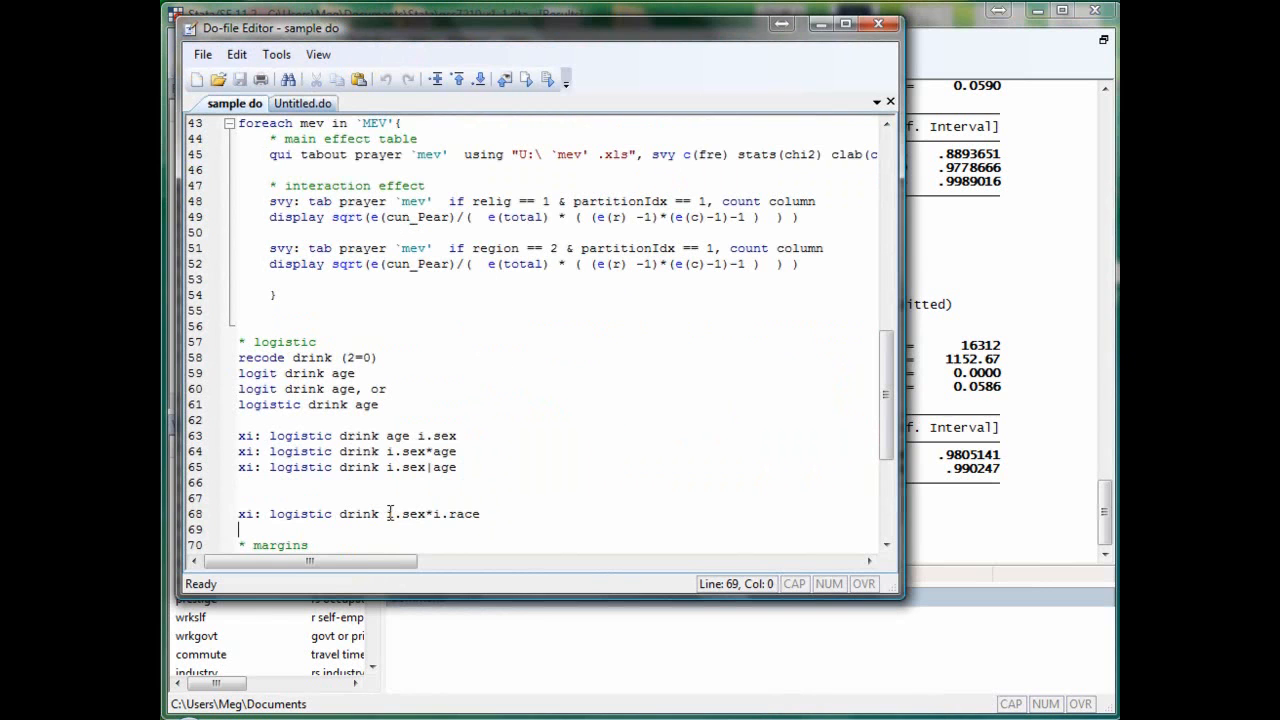
Run 'xi: logistic drink i.sex*i.race' and review its odds ratios, female about .574.
left_click(396, 514)
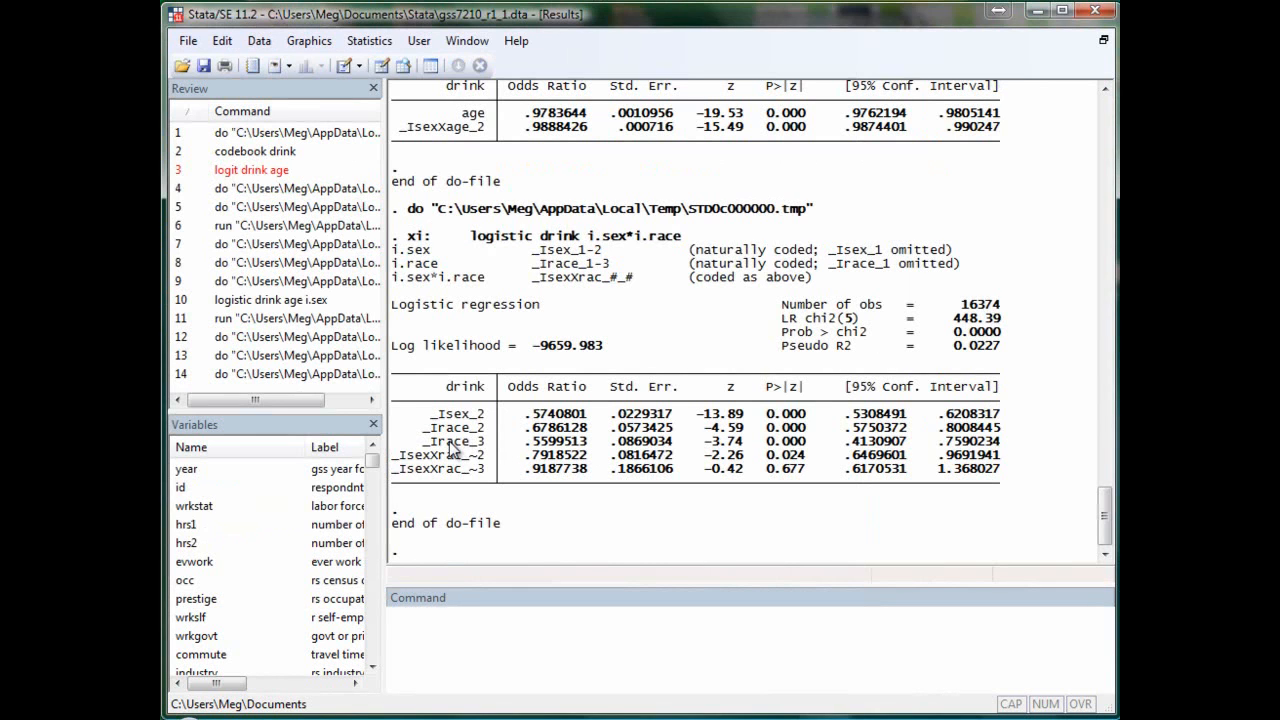
mouse_move(740, 500)
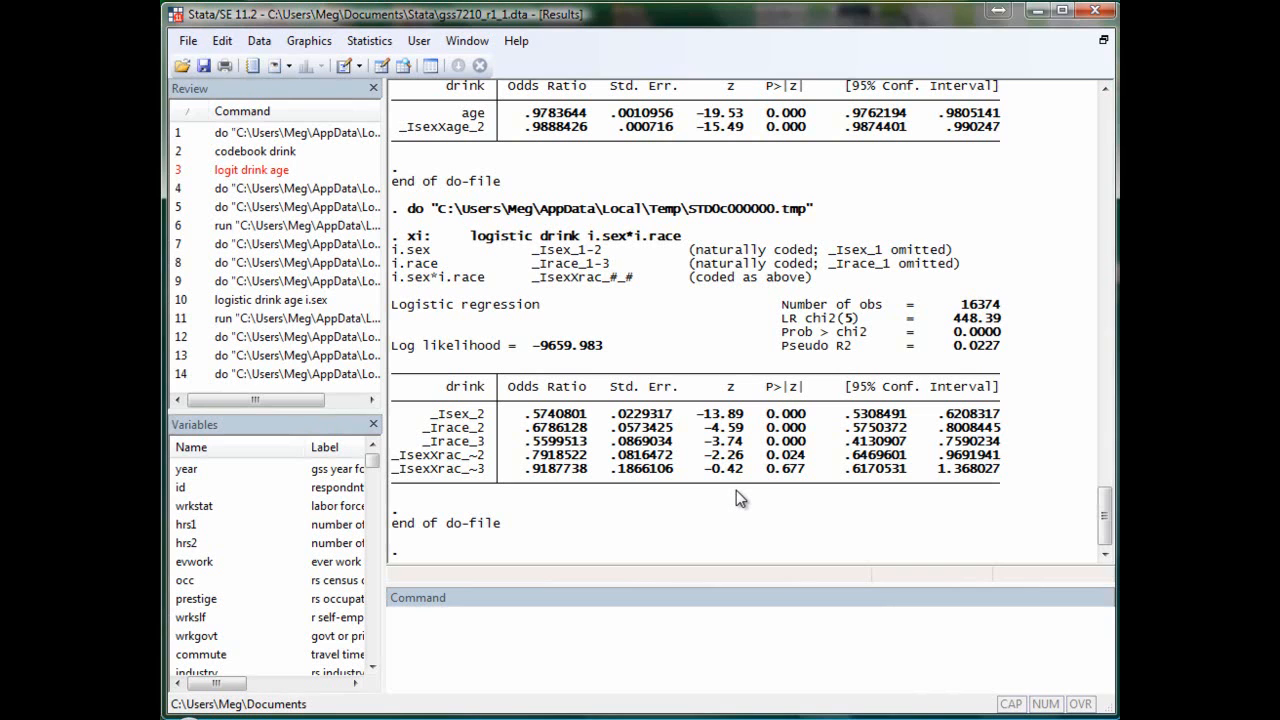
mouse_move(598, 270)
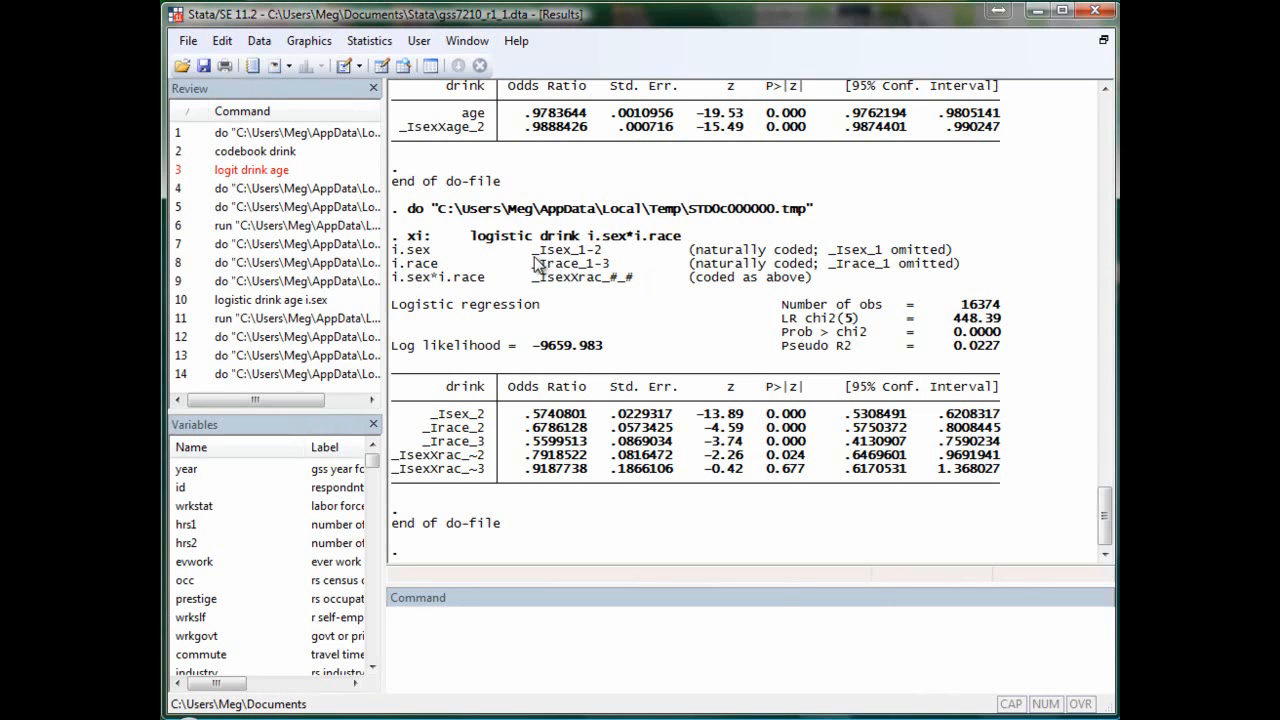
mouse_move(864, 276)
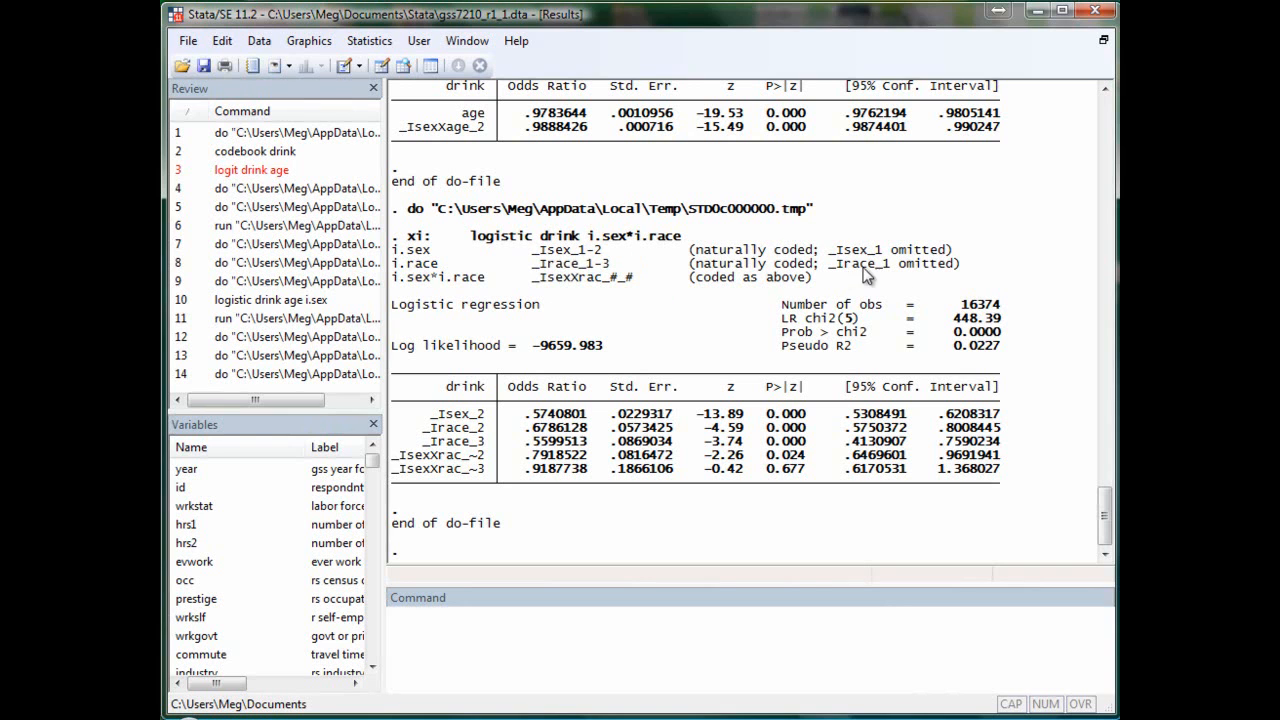
mouse_move(440, 428)
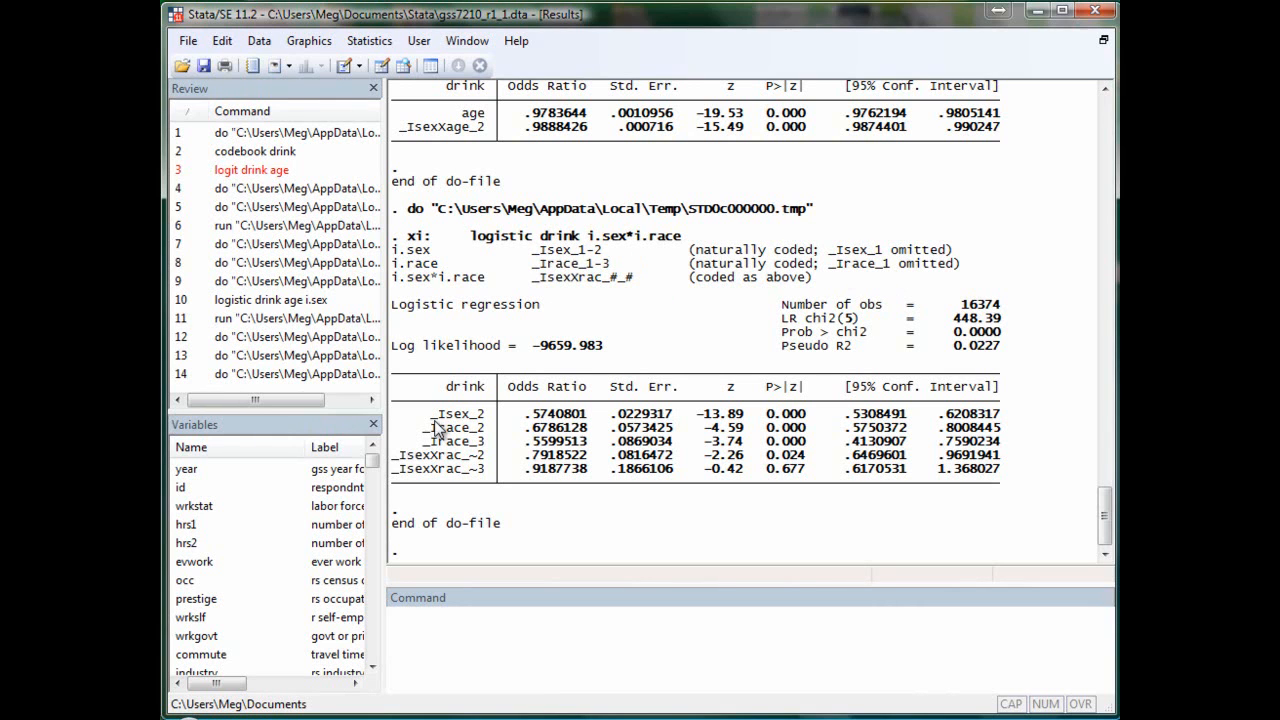
mouse_move(480, 428)
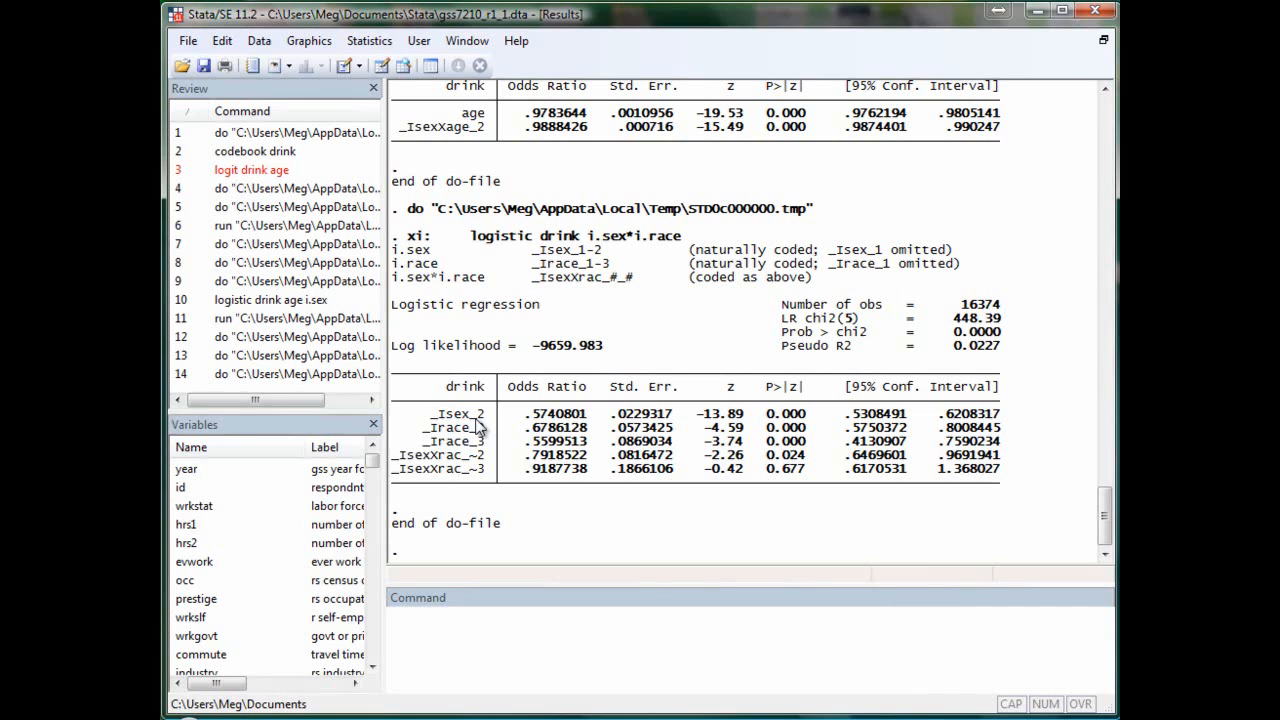
mouse_move(462, 440)
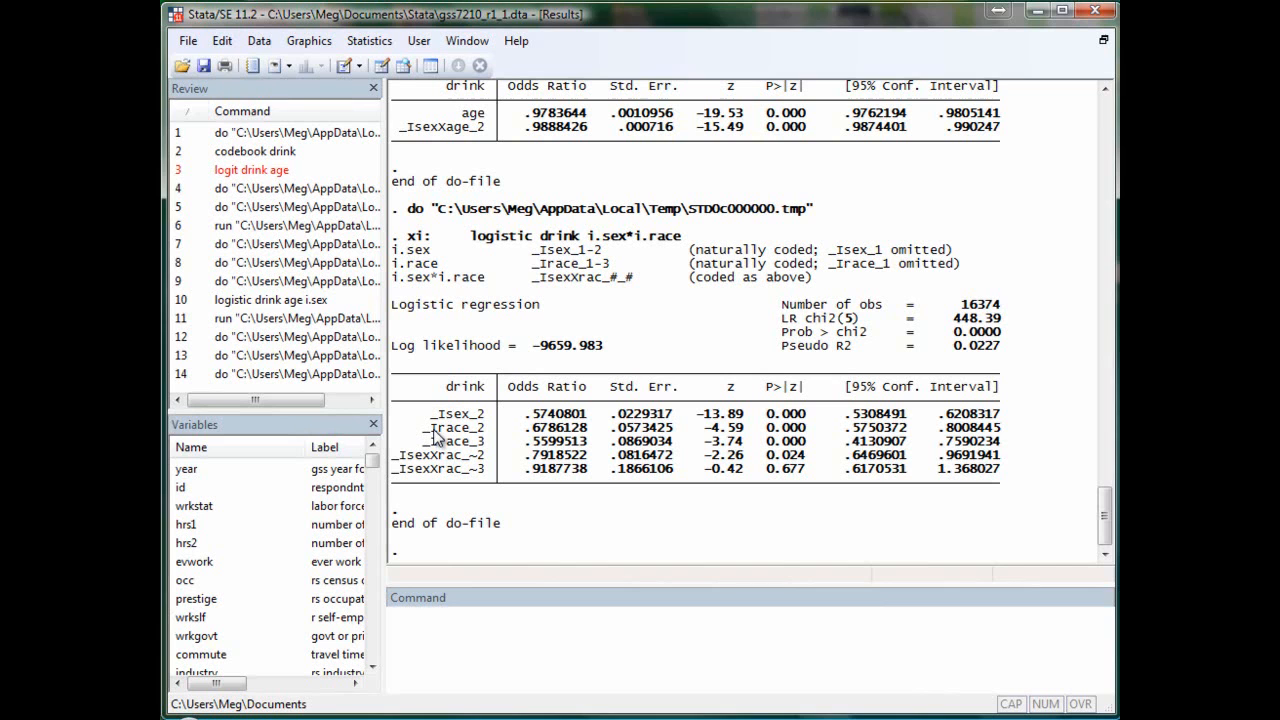
mouse_move(650, 524)
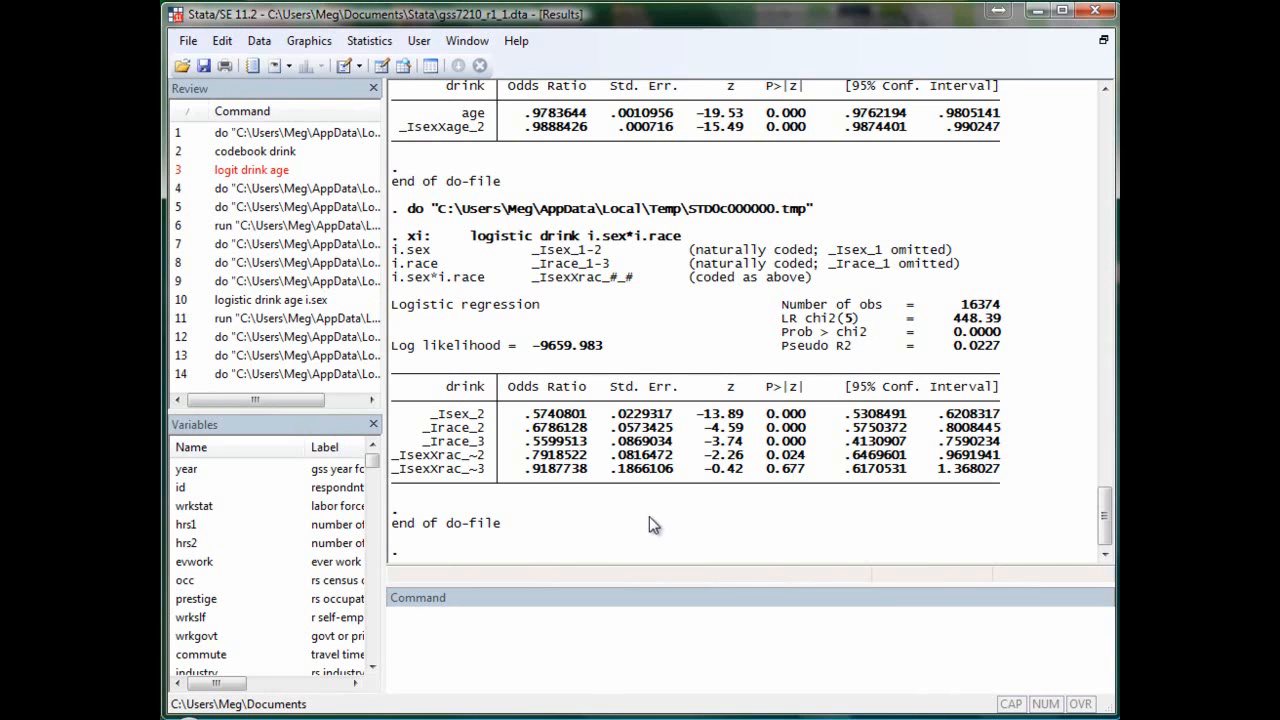
mouse_move(644, 510)
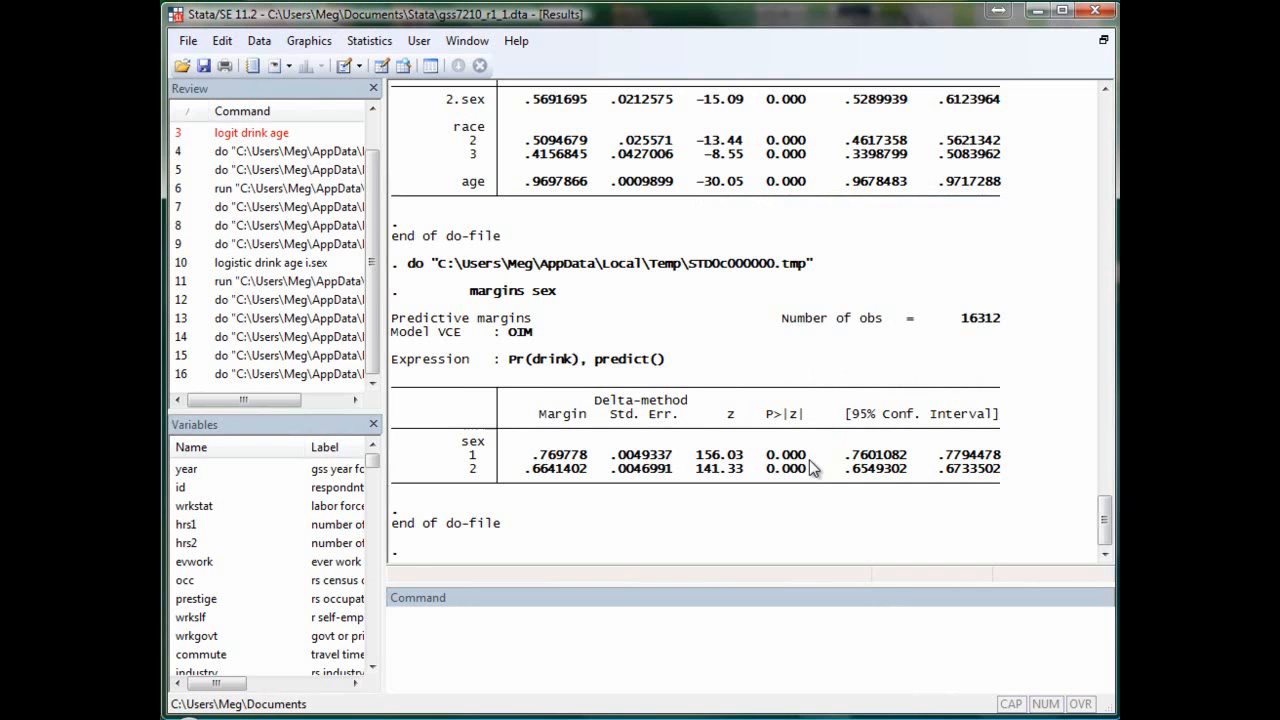
mouse_move(812, 468)
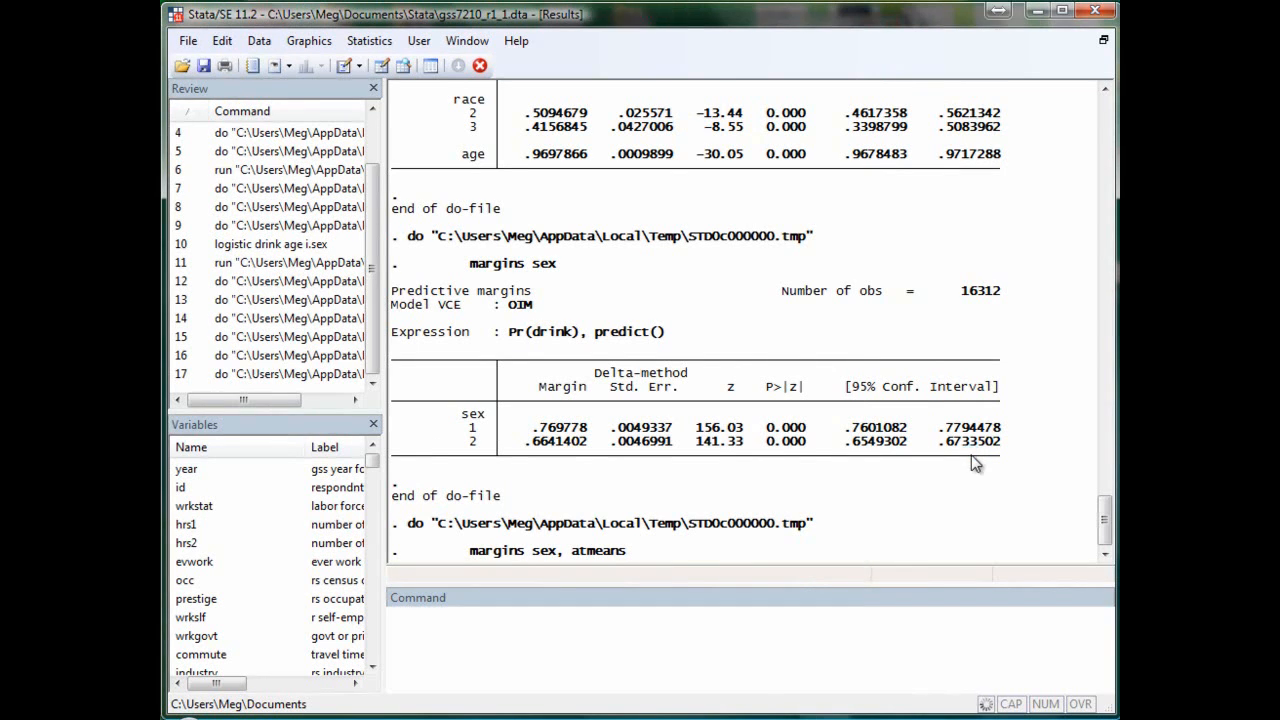
Scroll the margins sex, atmeans results showing covariate means such as age 44.96.
scroll("down", 3)
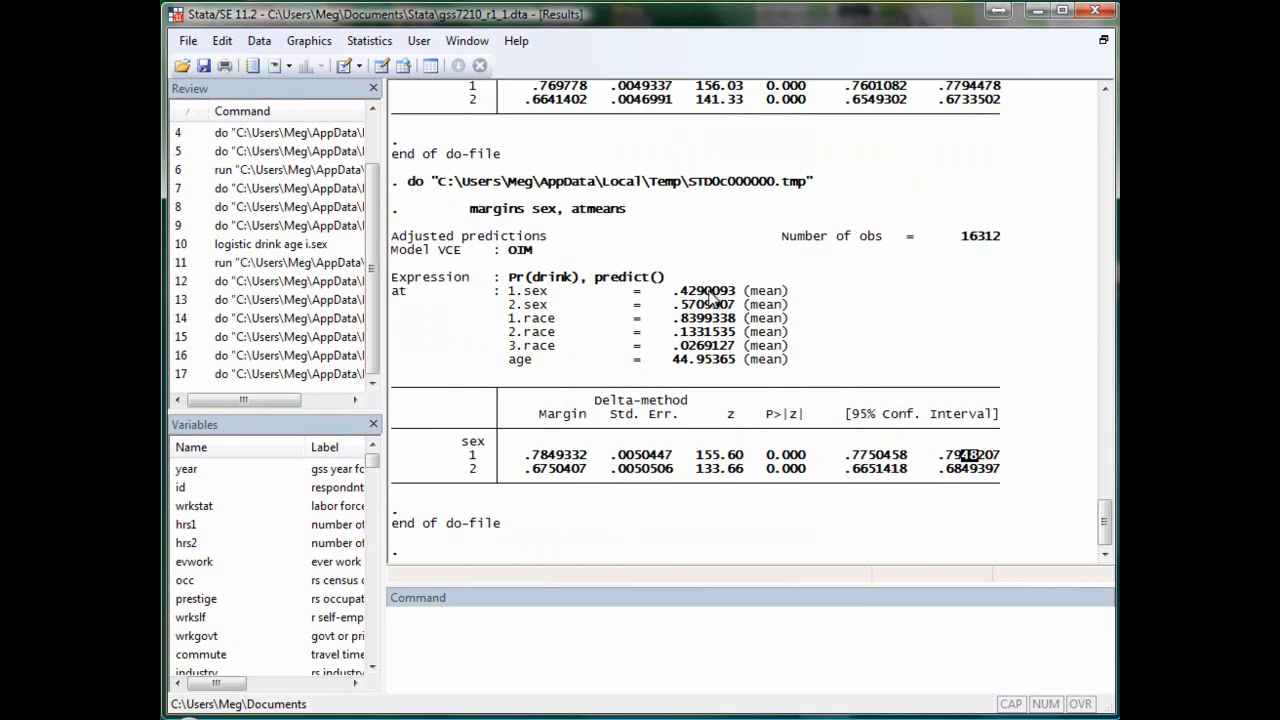
mouse_move(716, 388)
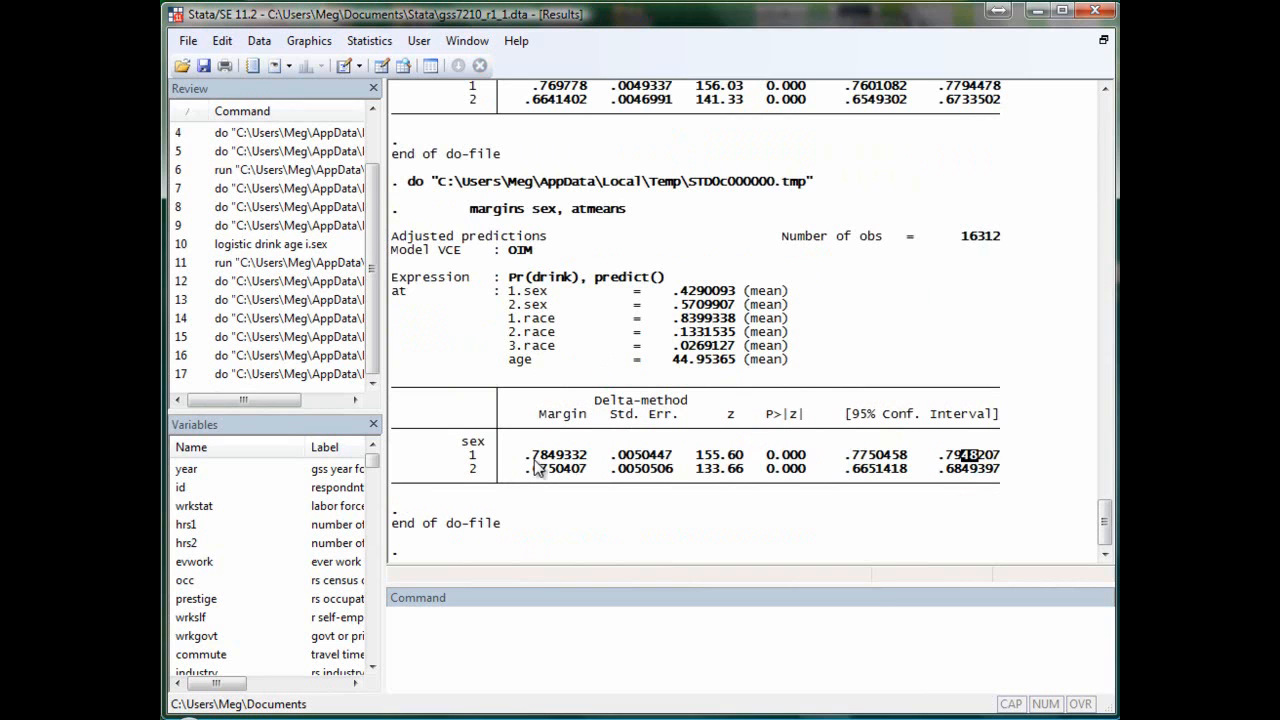
mouse_move(668, 436)
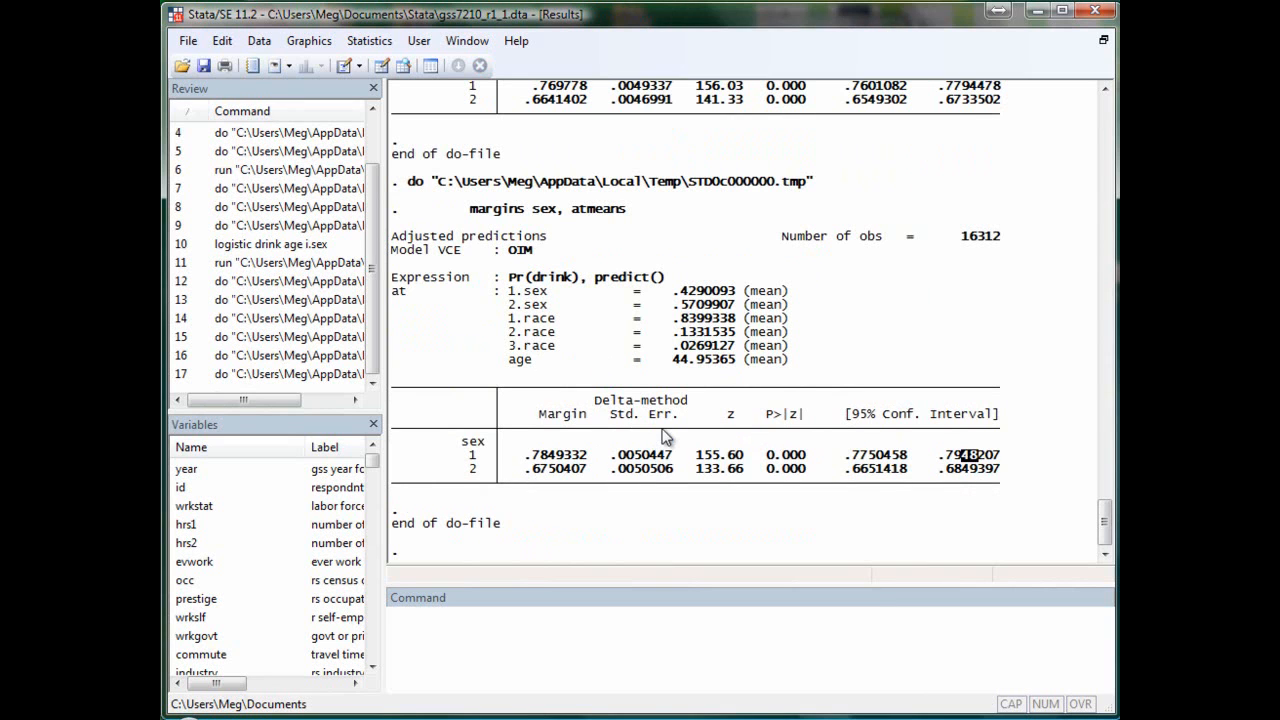
mouse_move(636, 458)
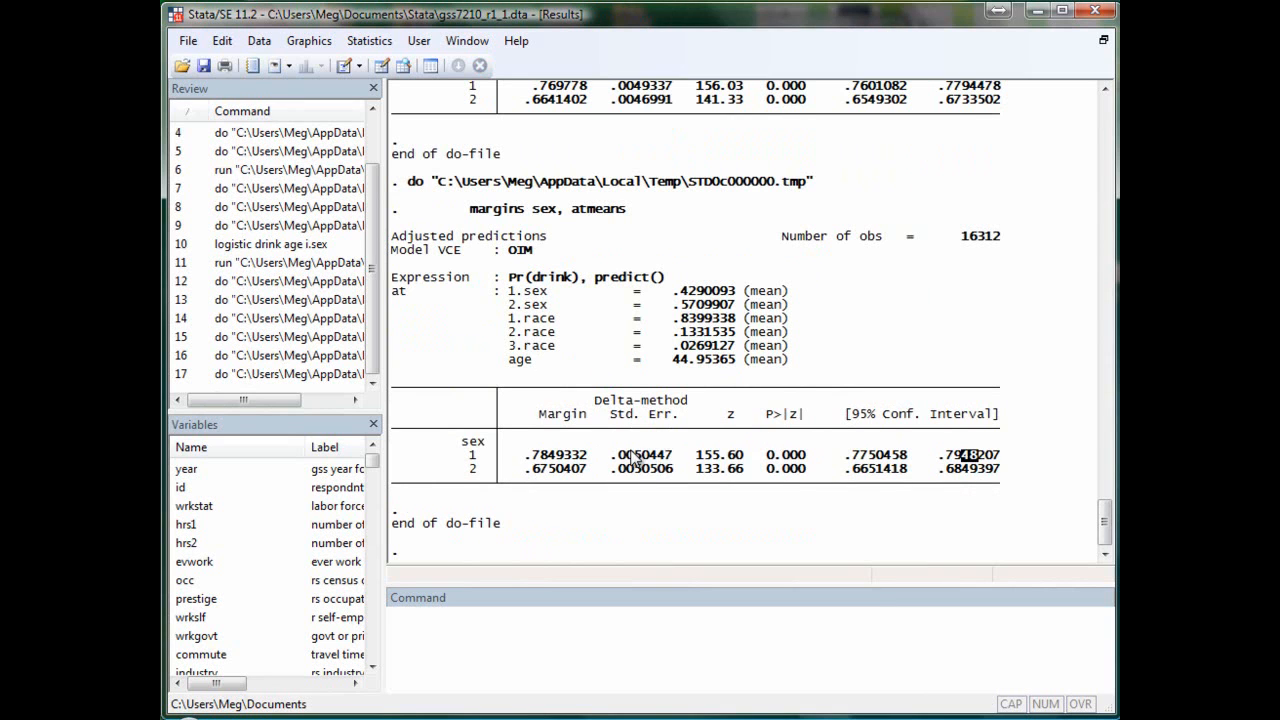
mouse_move(630, 432)
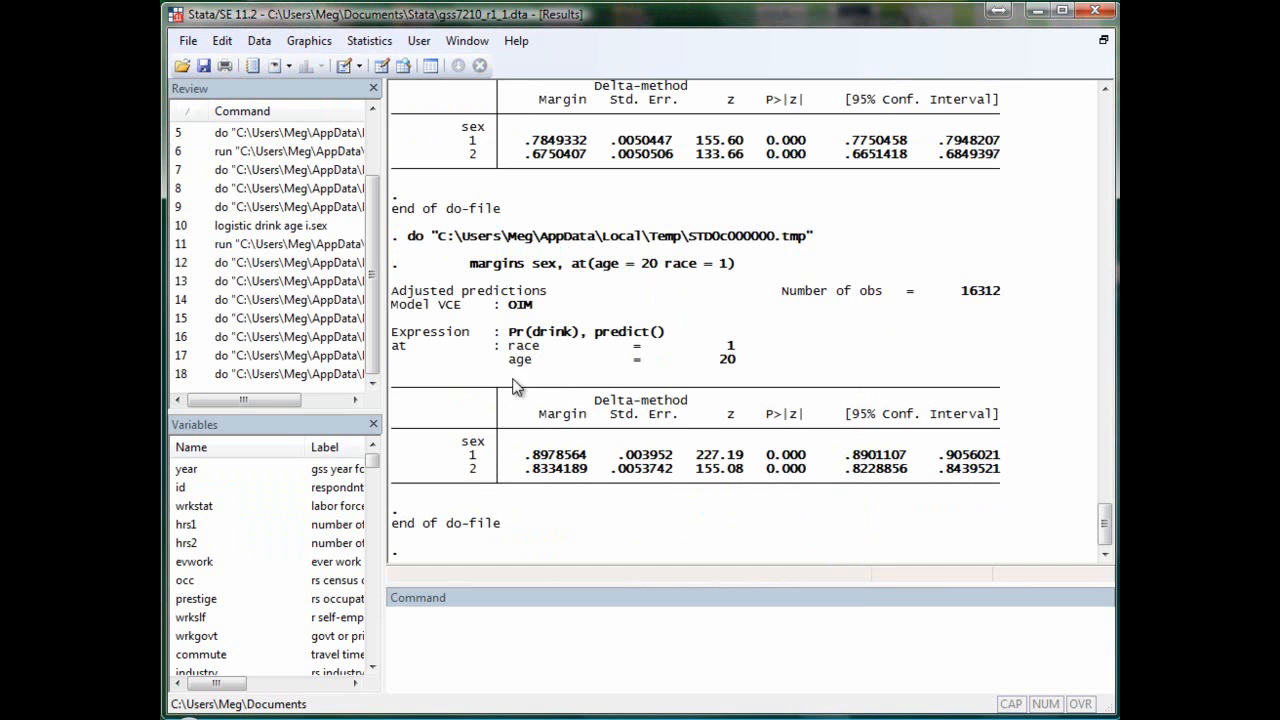
scroll("up", 3)
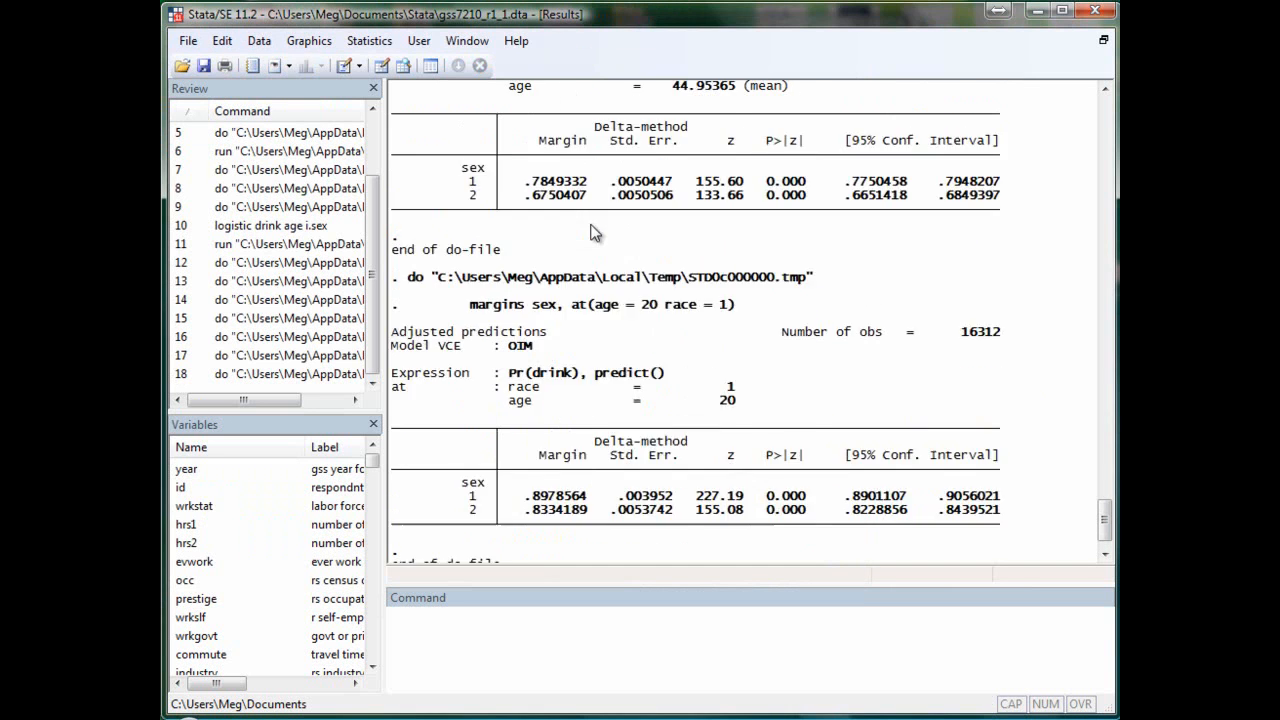
scroll("up", 3)
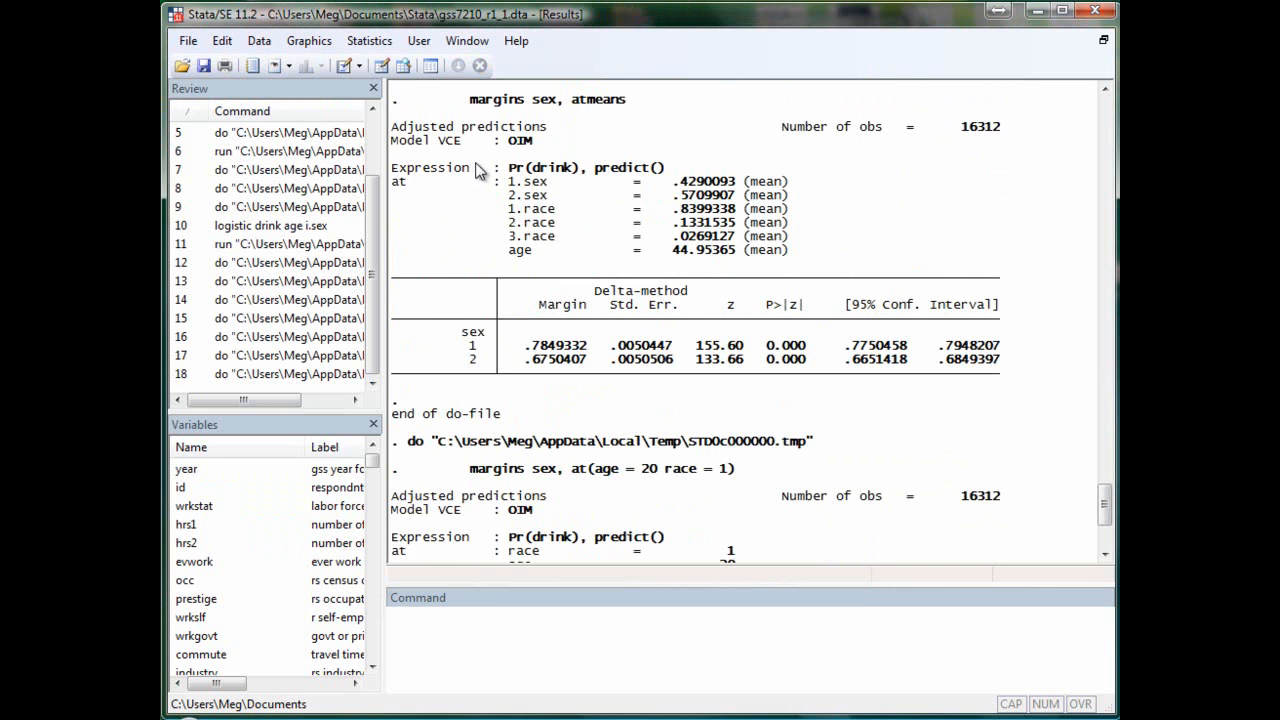
scroll("down", 3)
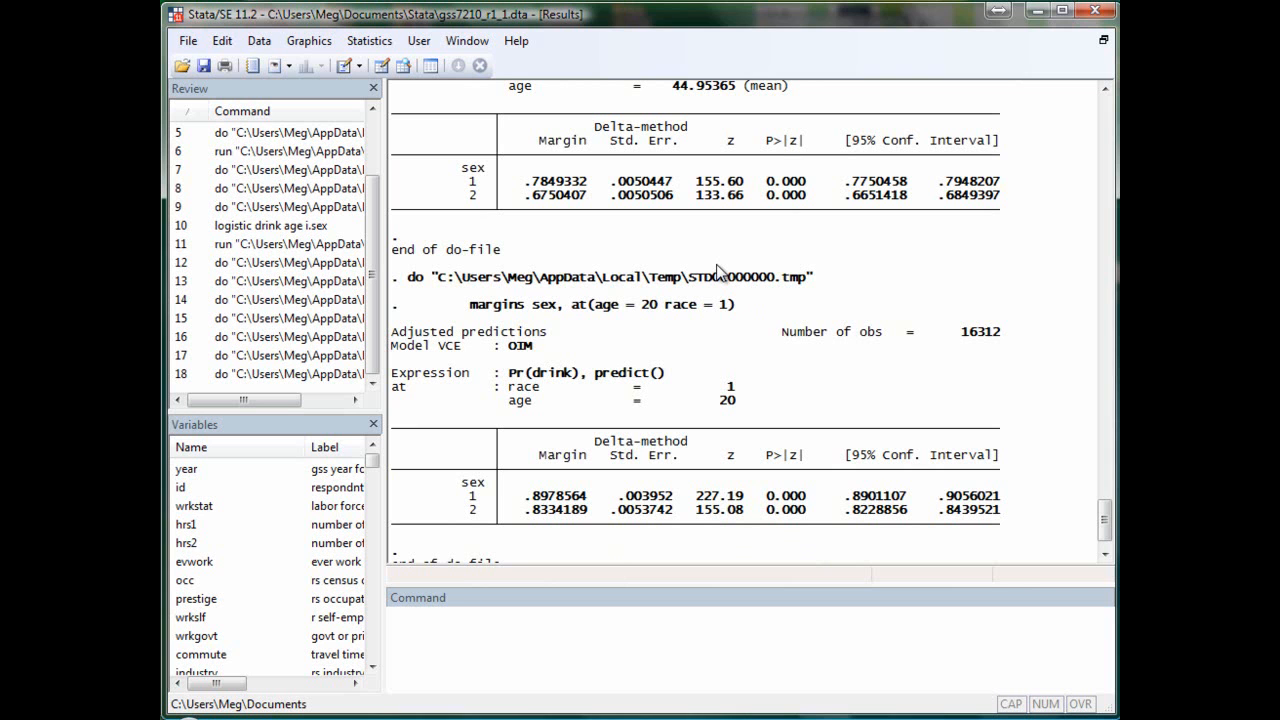
mouse_move(832, 356)
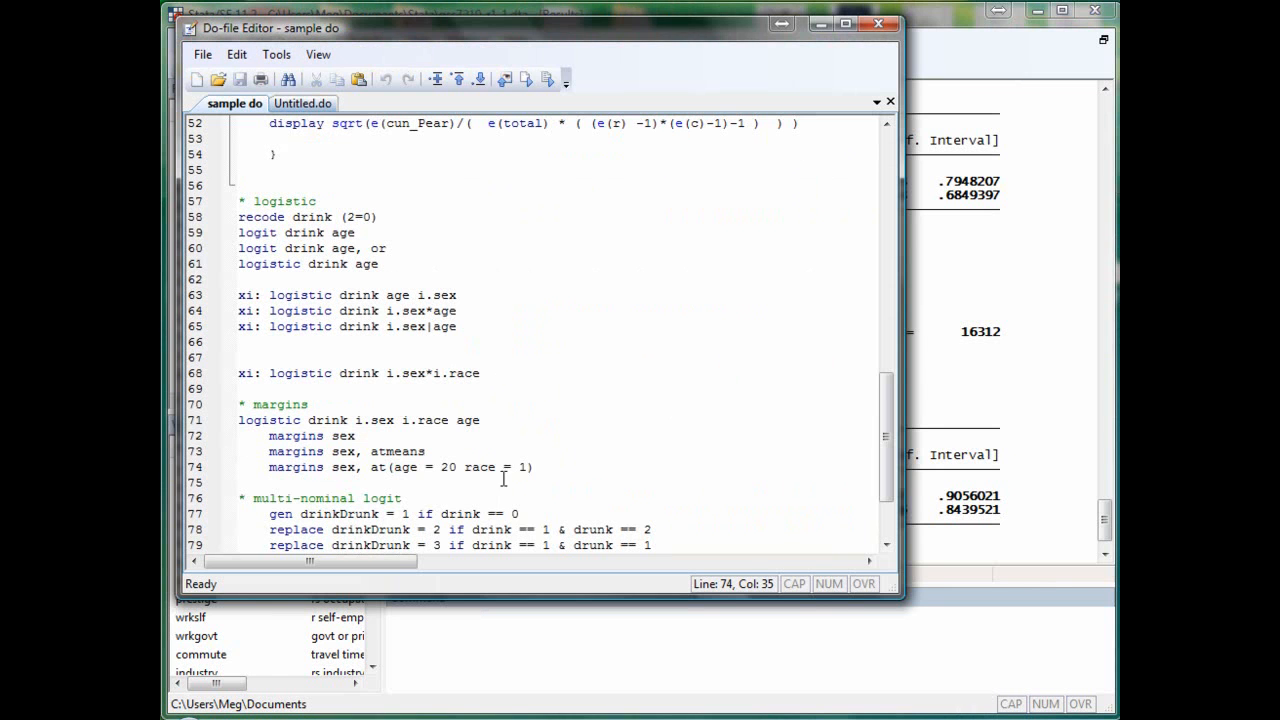
Scroll the do-file to the gen/replace and label lines building drinkDrunk as never, drink, drunk.
scroll("down", 3)
type("t")
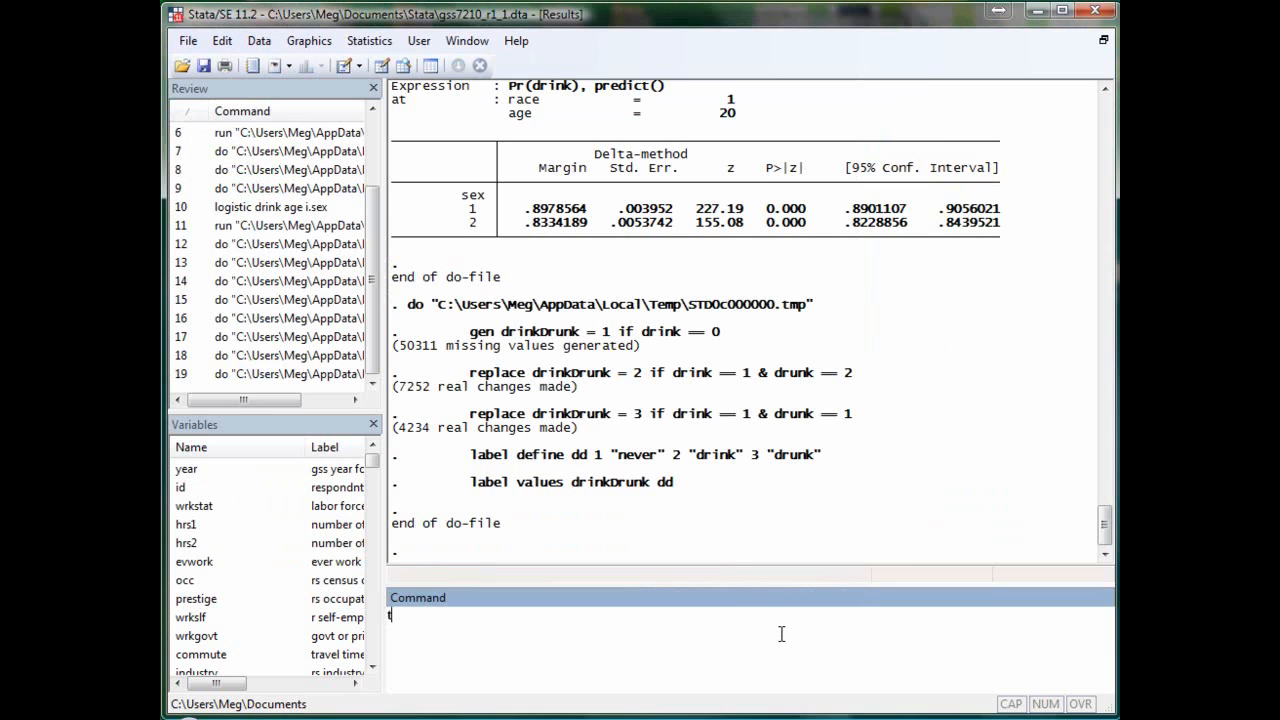
Tabulate drinkDrunk to count respondents in the never, drink and drunk categories.
type("ab drink")
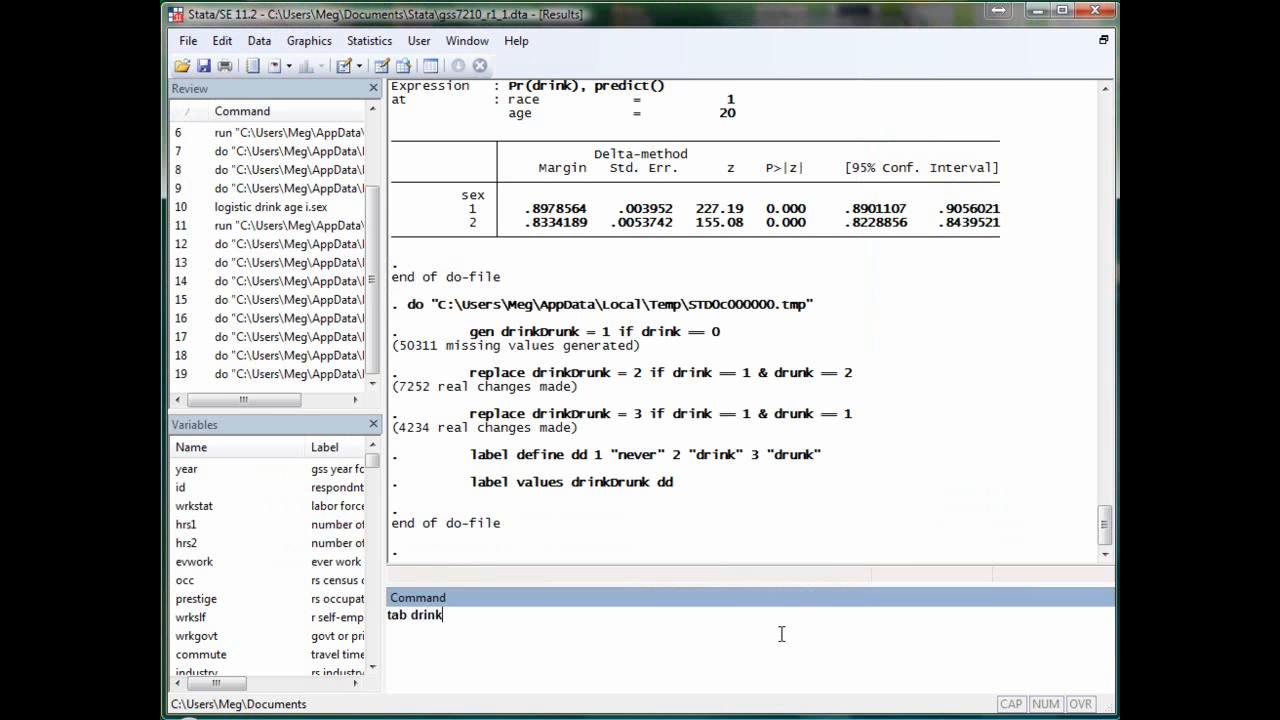
key("Return")
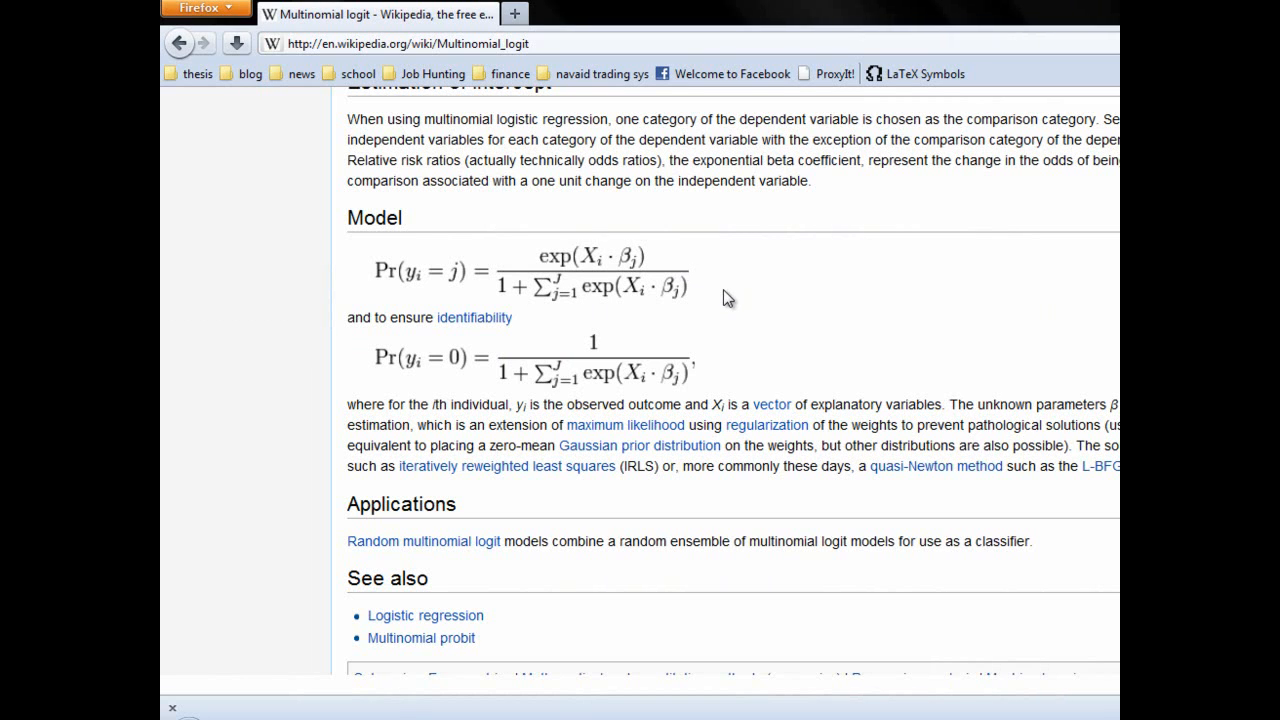
mouse_move(744, 348)
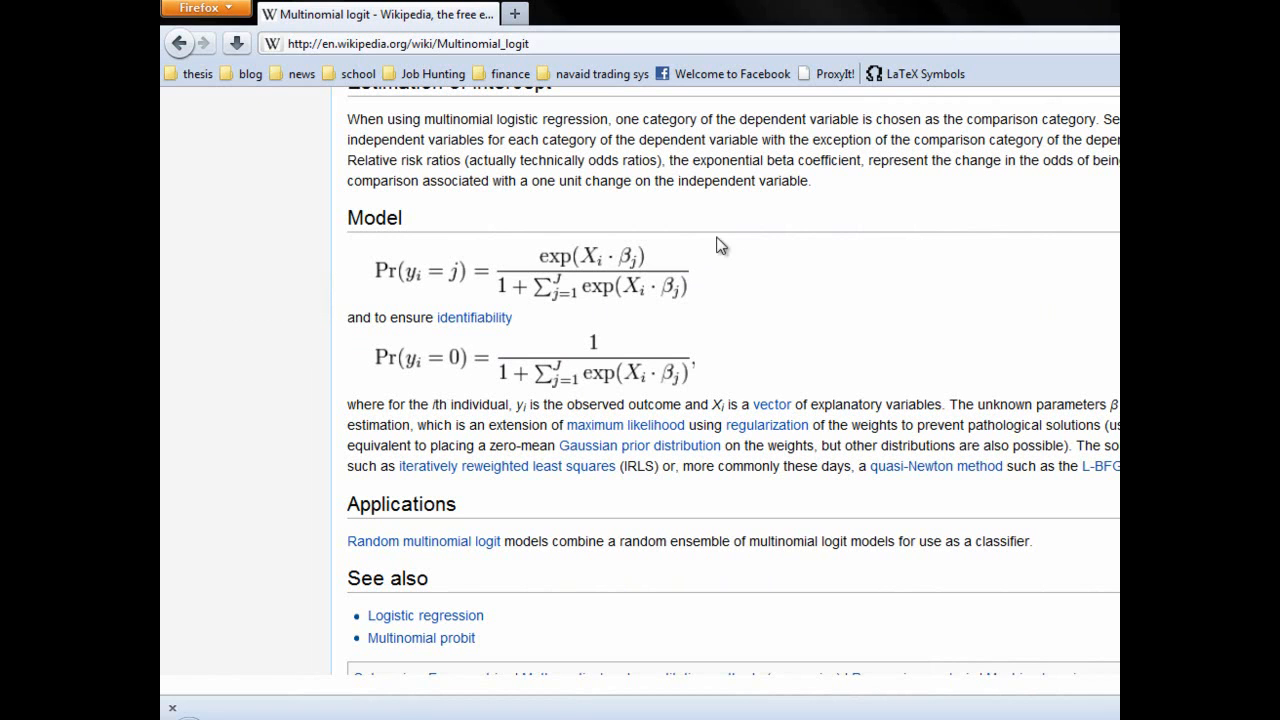
mouse_move(610, 292)
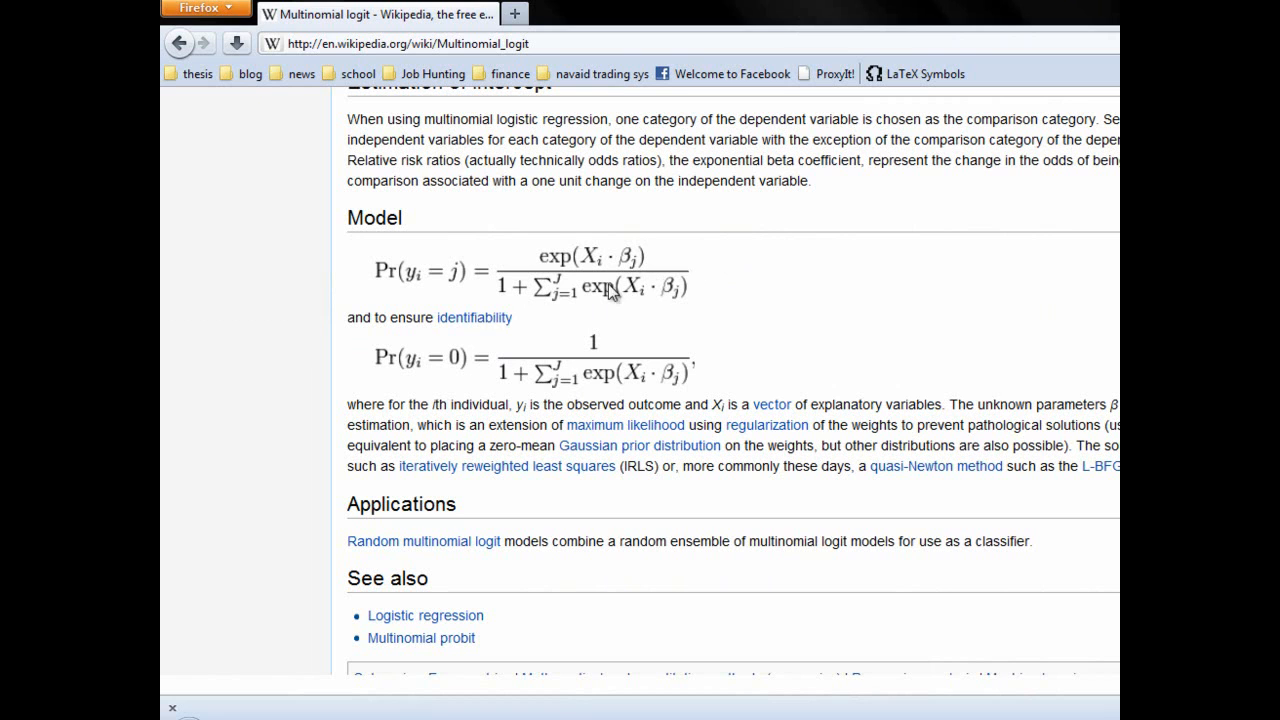
mouse_move(440, 372)
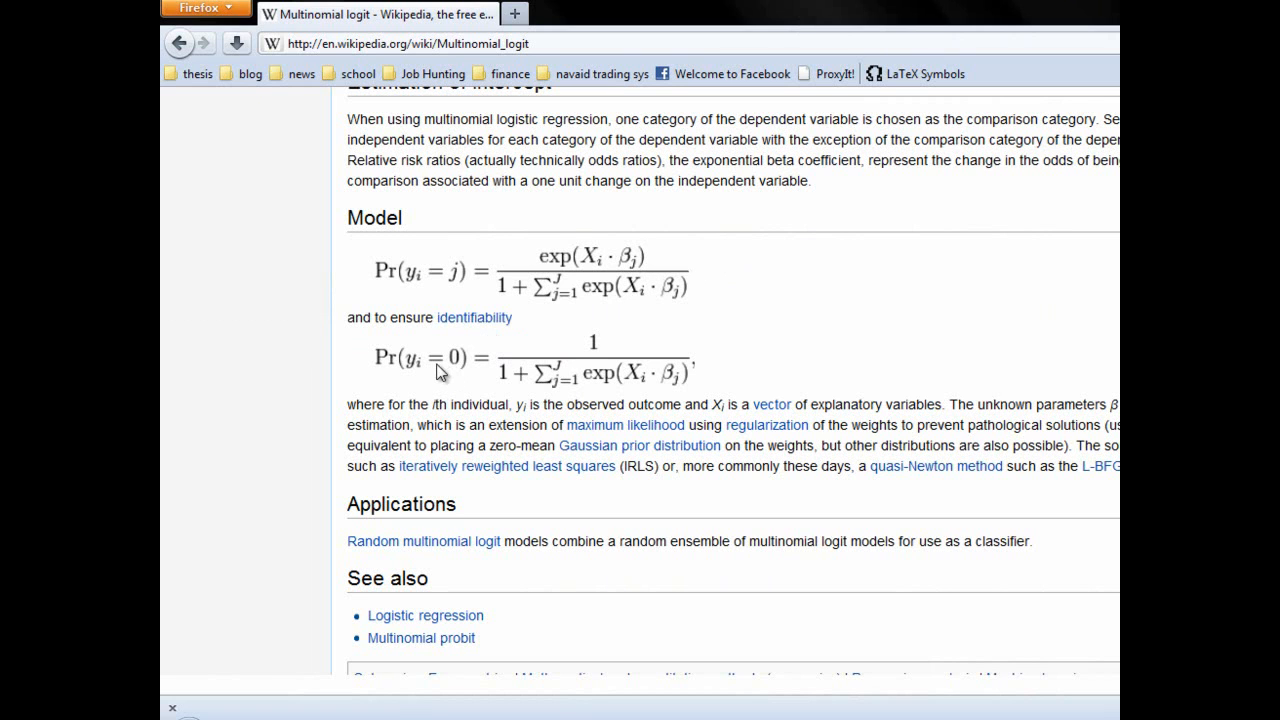
mouse_move(432, 376)
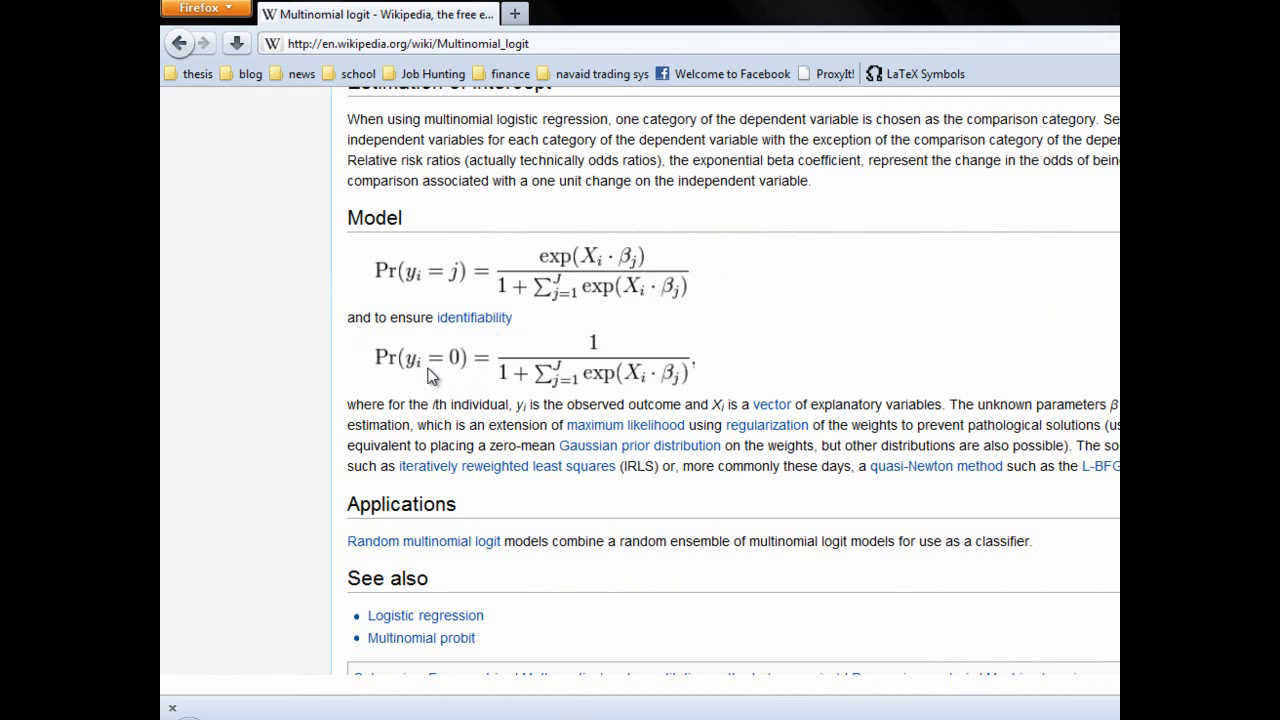
mouse_move(650, 330)
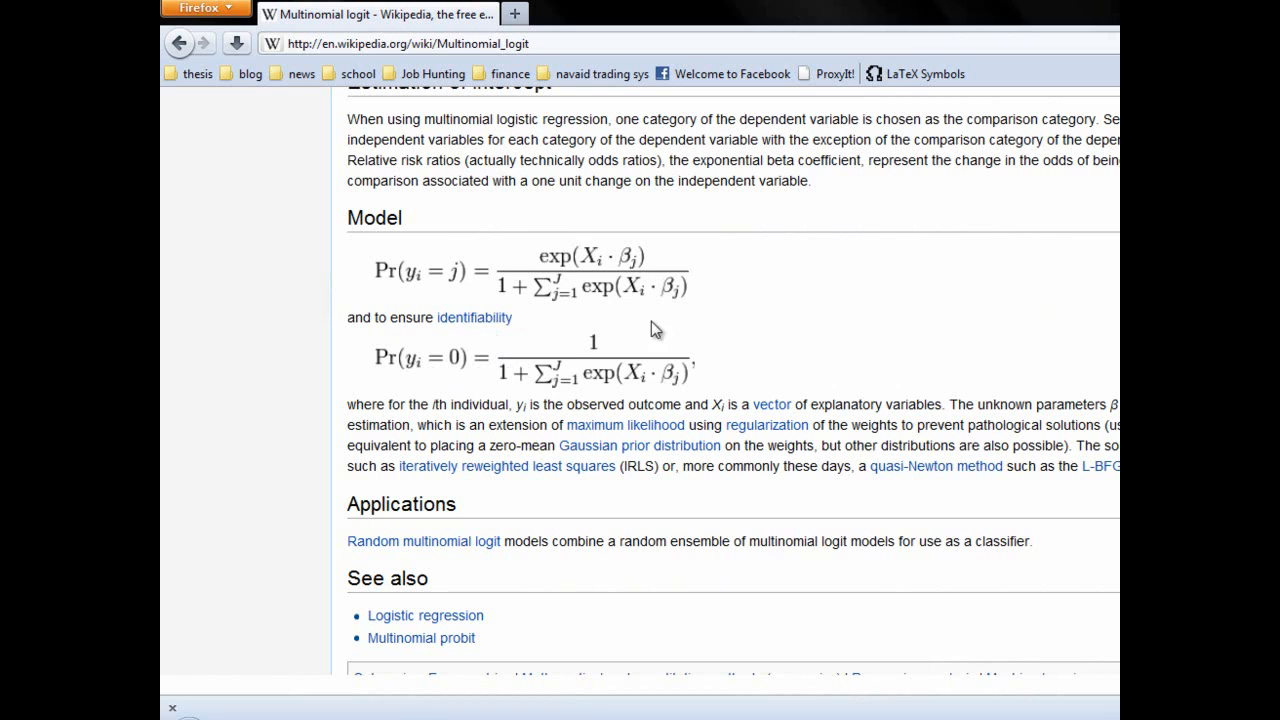
mouse_move(610, 350)
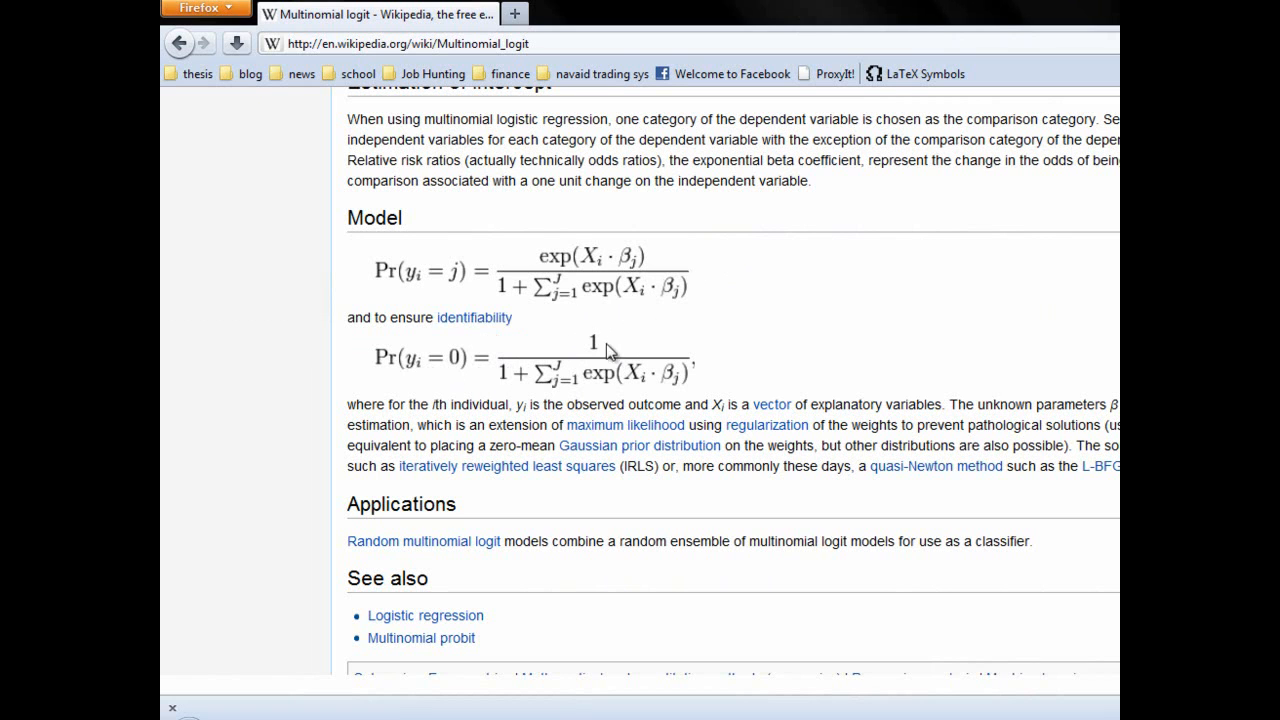
mouse_move(610, 338)
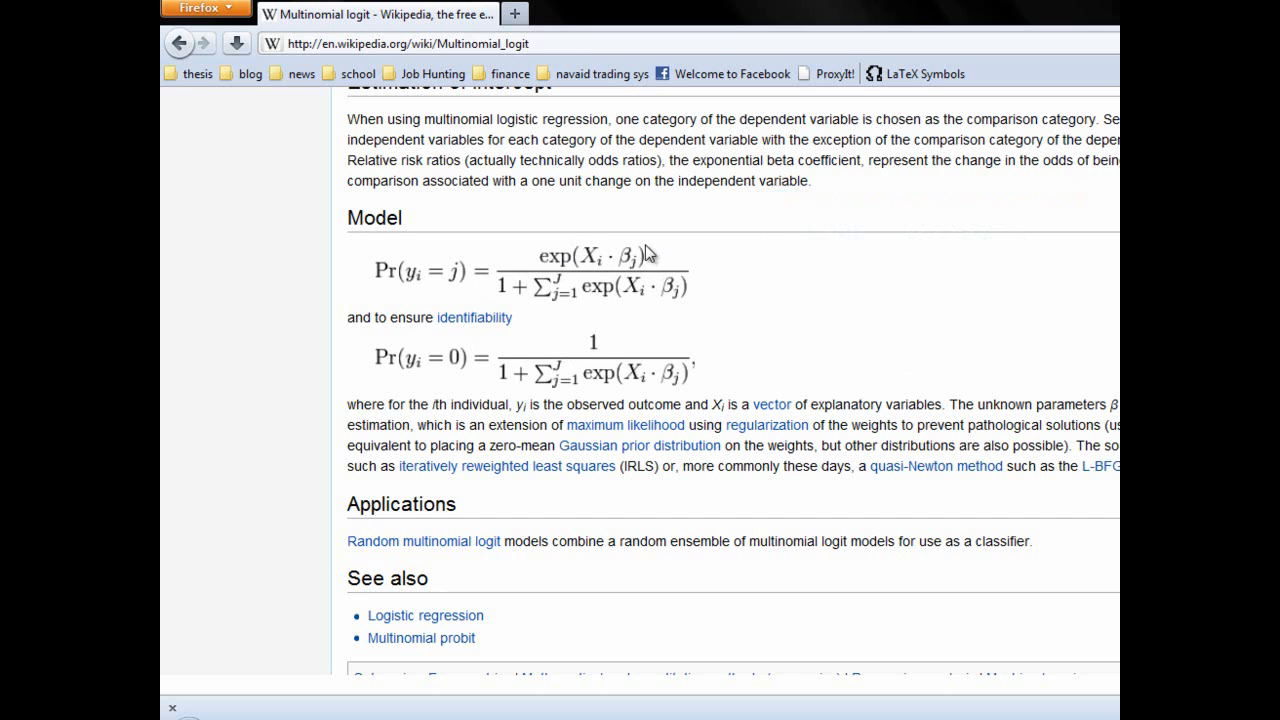
mouse_move(464, 348)
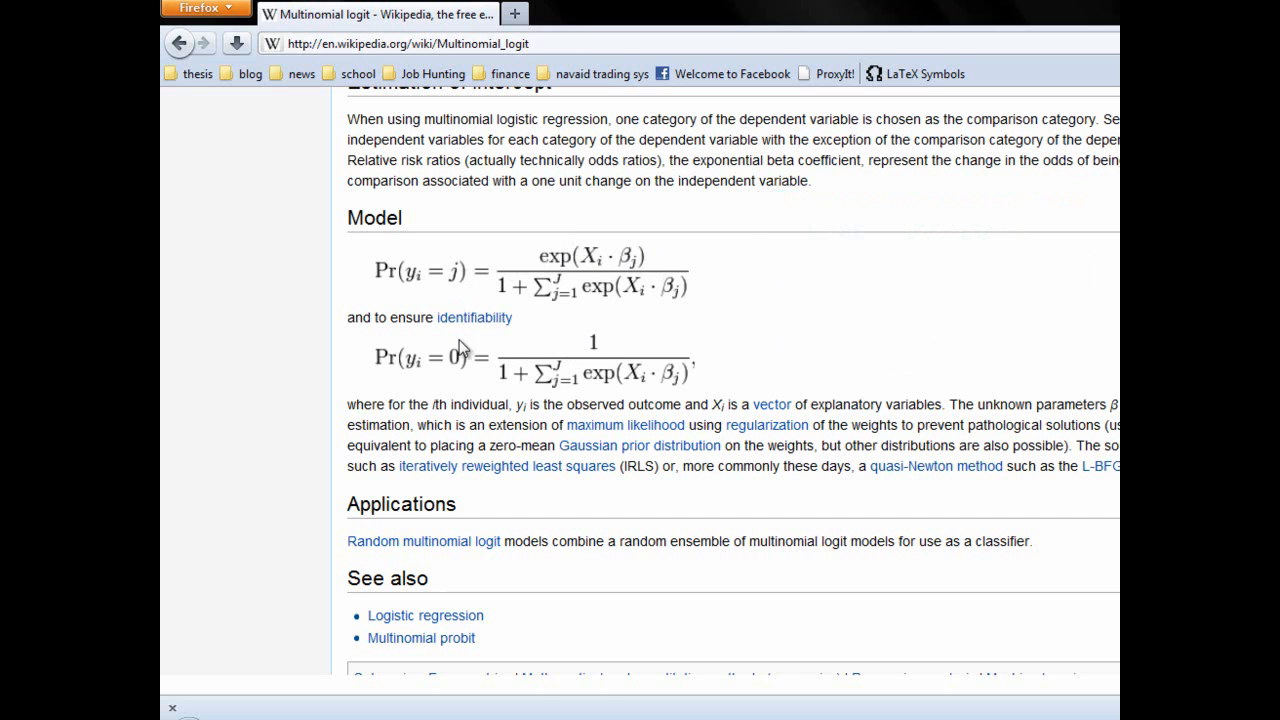
mouse_move(388, 310)
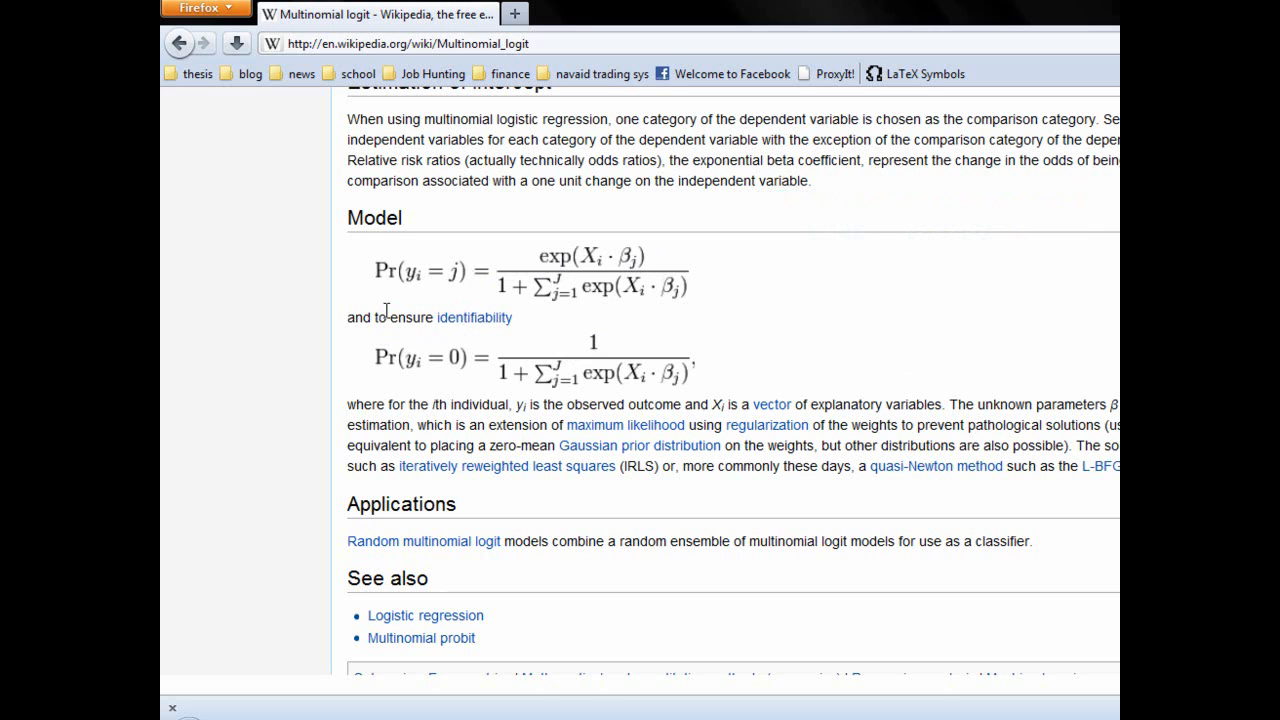
mouse_move(452, 280)
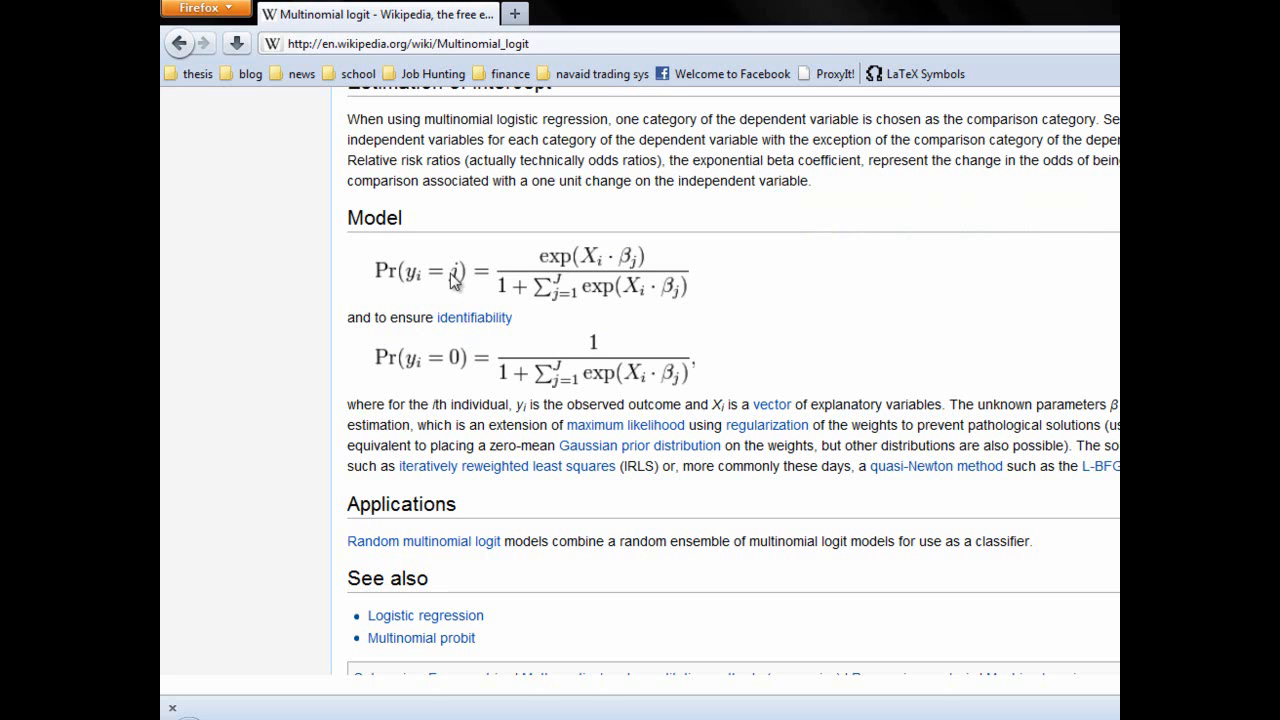
mouse_move(456, 370)
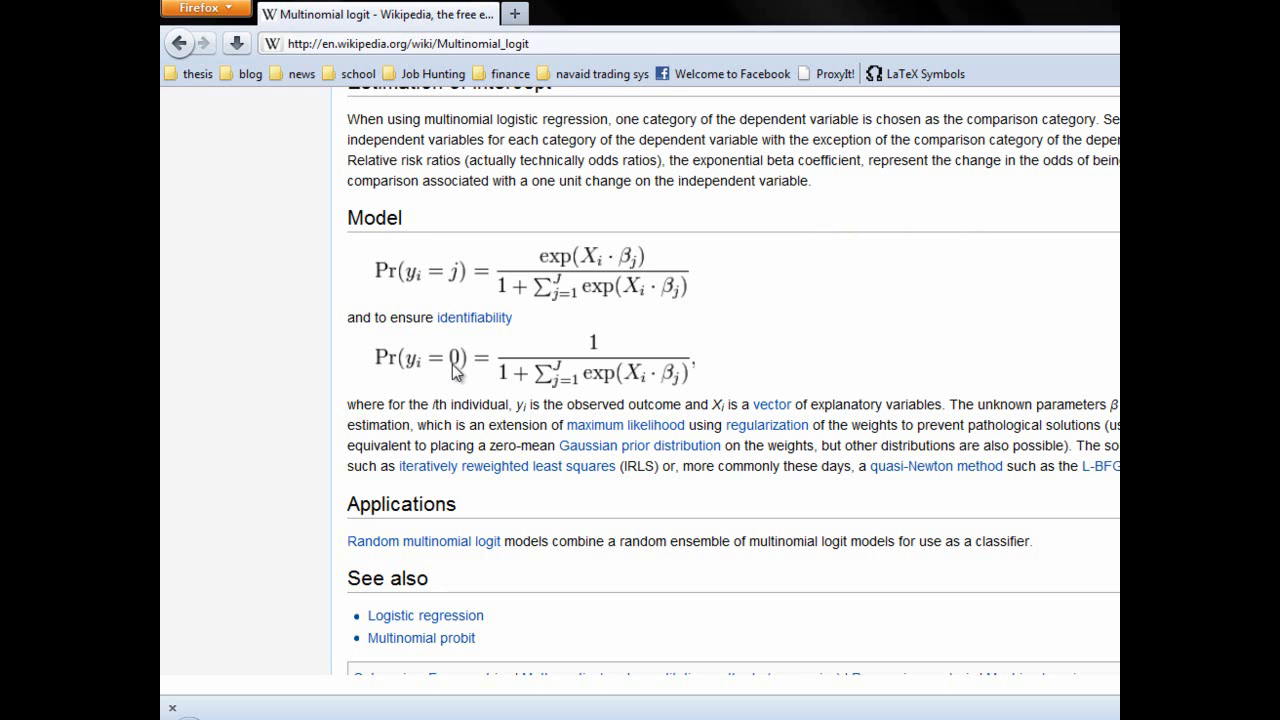
mouse_move(1044, 16)
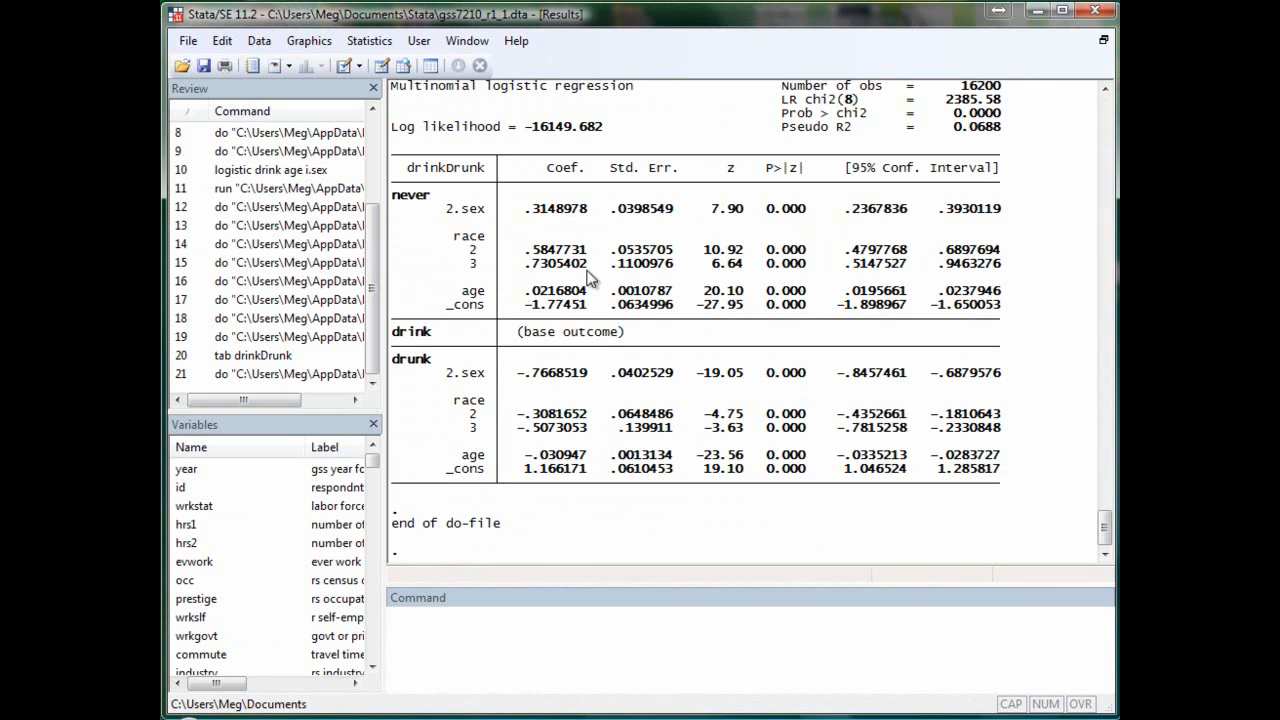
mouse_move(520, 342)
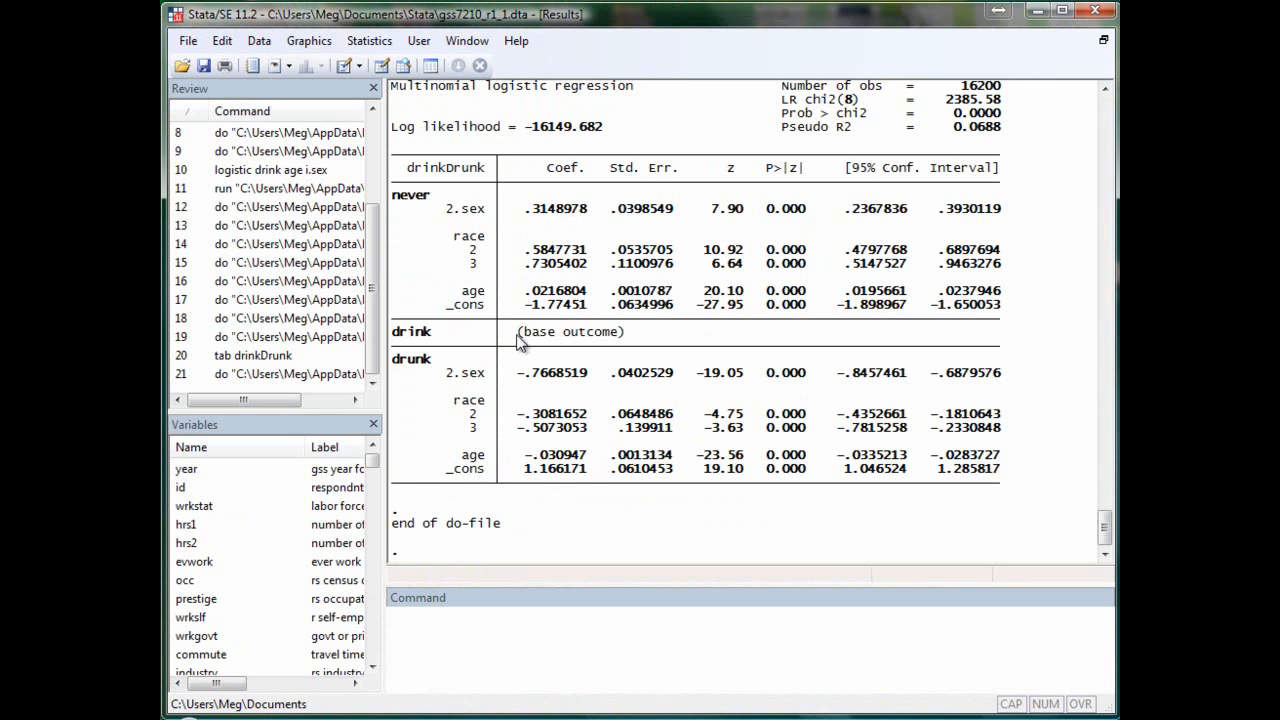
mouse_move(528, 344)
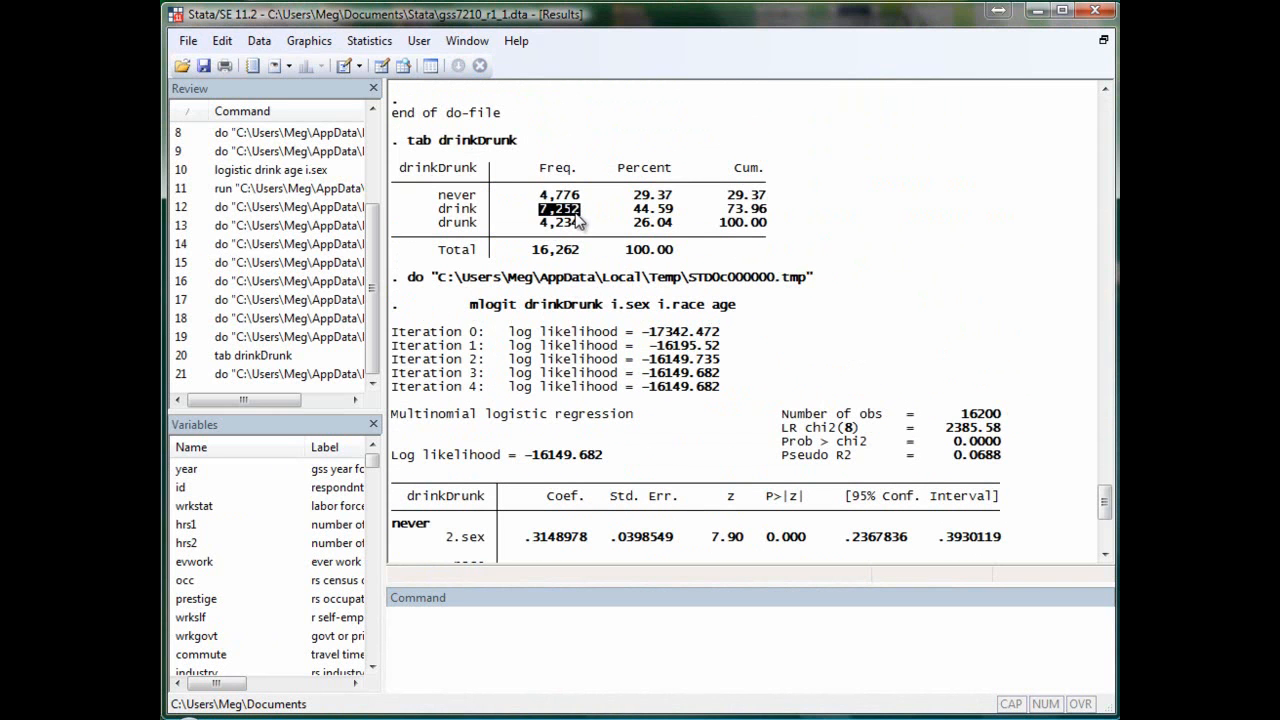
Scroll the mlogit drinkDrunk i.sex i.race age results, female coefficients .315 and −.767.
scroll("down", 3)
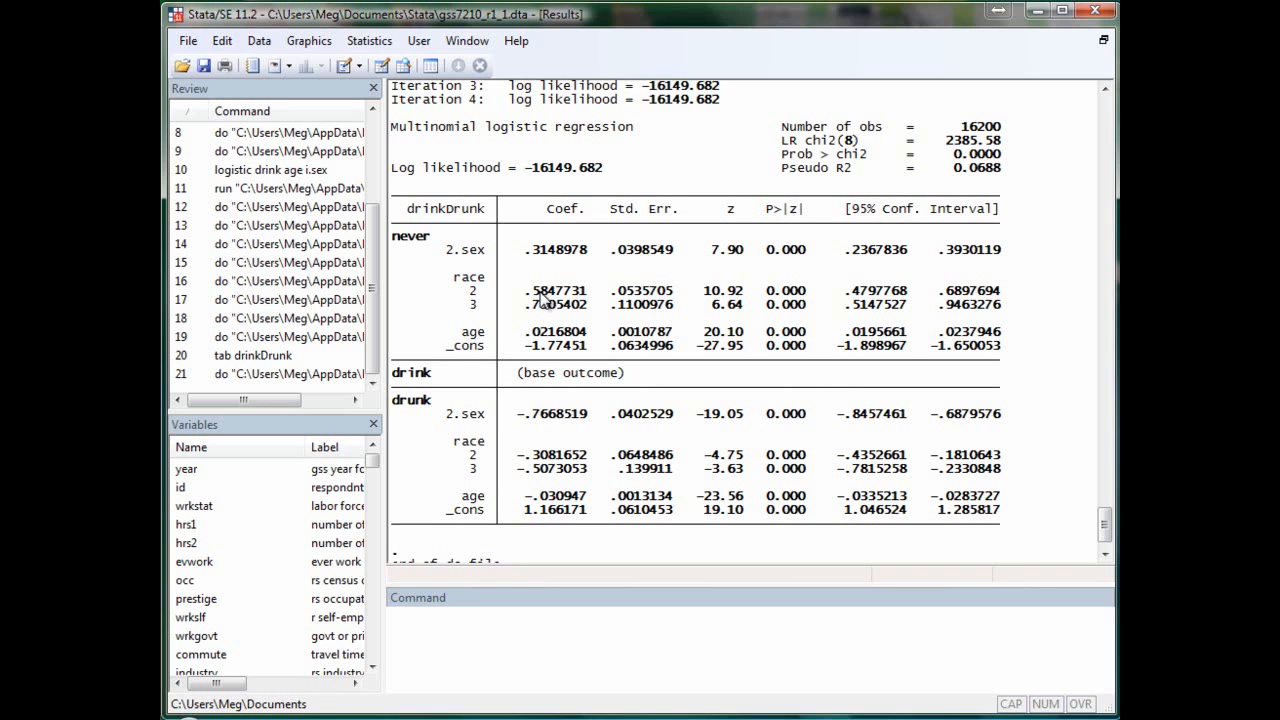
mouse_move(964, 668)
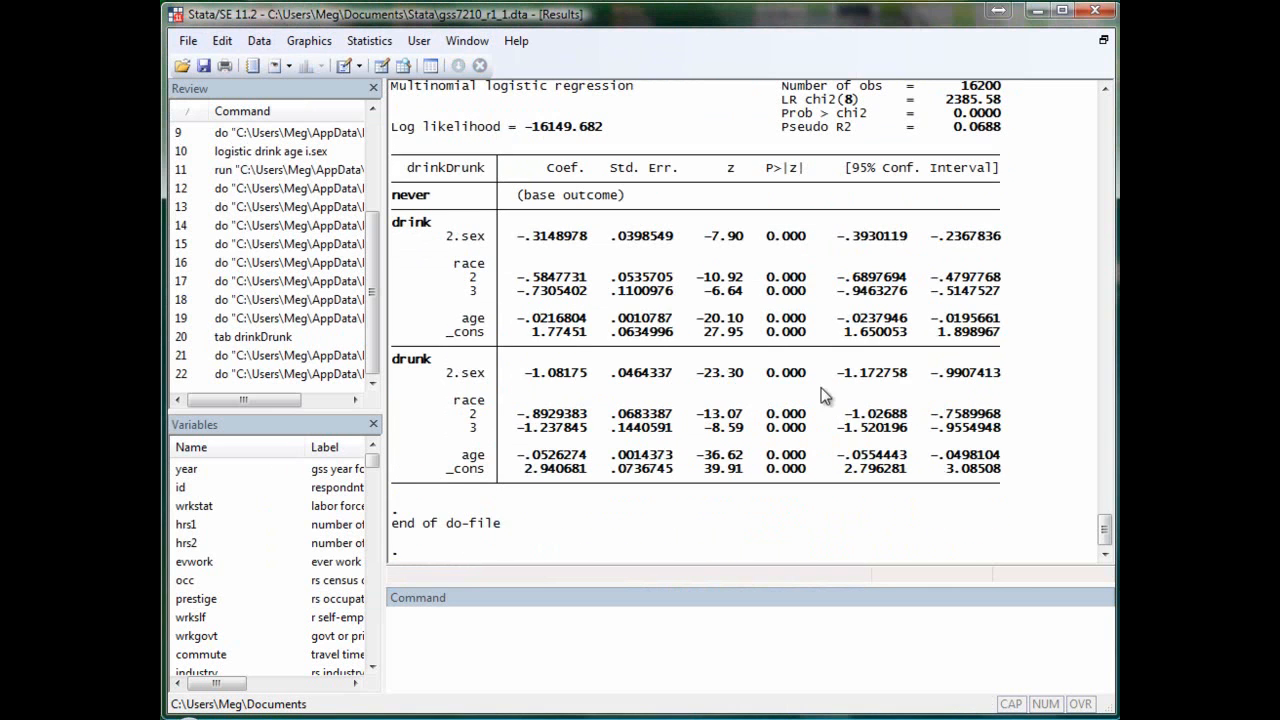
mouse_move(776, 348)
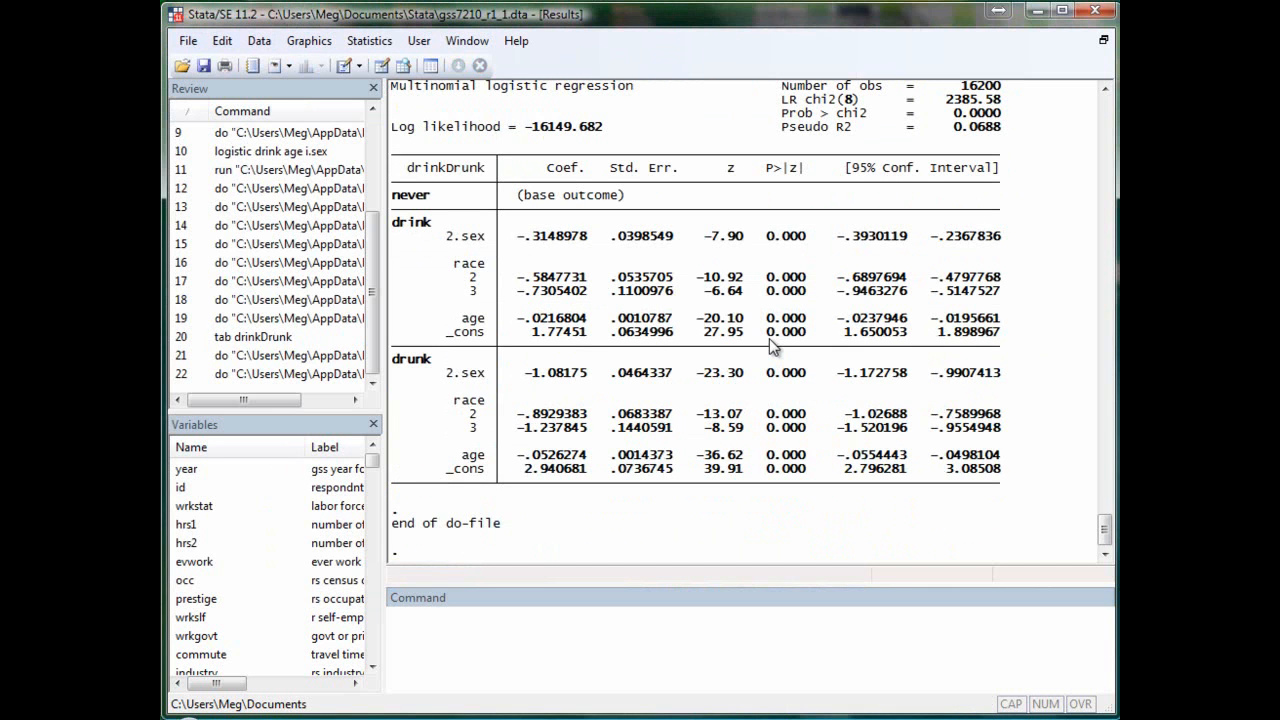